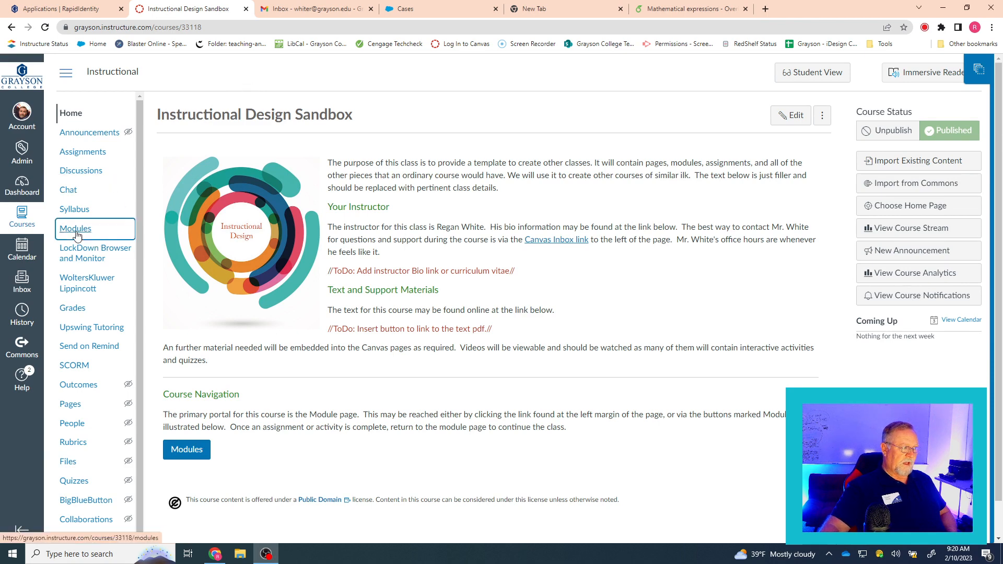
Go to the Modules page of the Instructional Design Sandbox course
{"action": "left_click", "coordinate": [75, 229]}
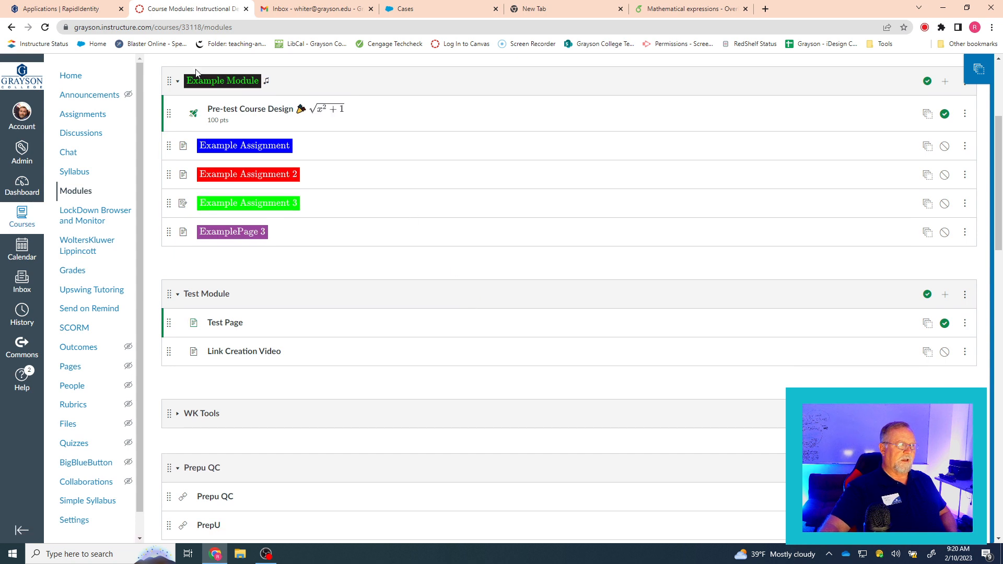
{"action": "mouse_move", "coordinate": [245, 145]}
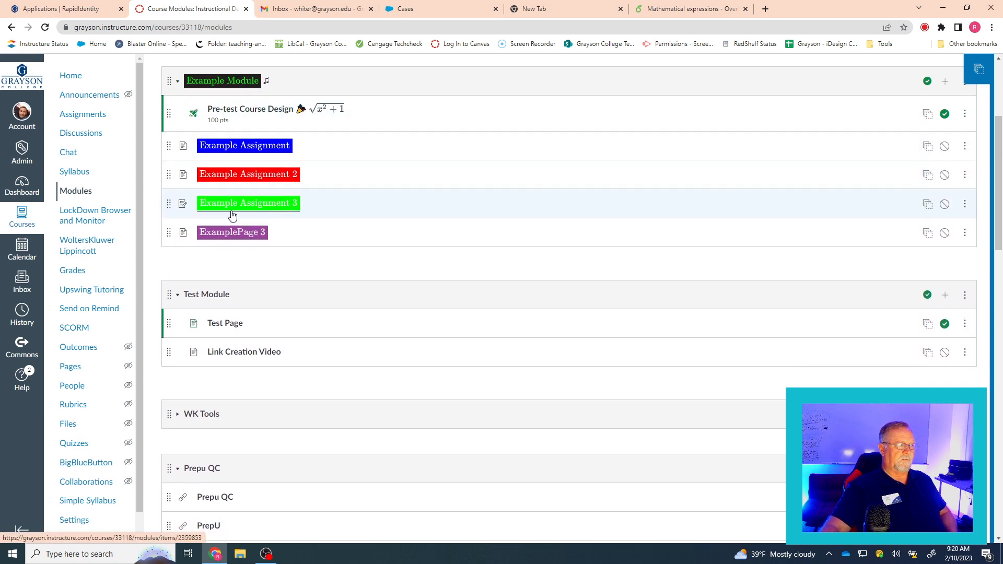
{"action": "mouse_move", "coordinate": [229, 215]}
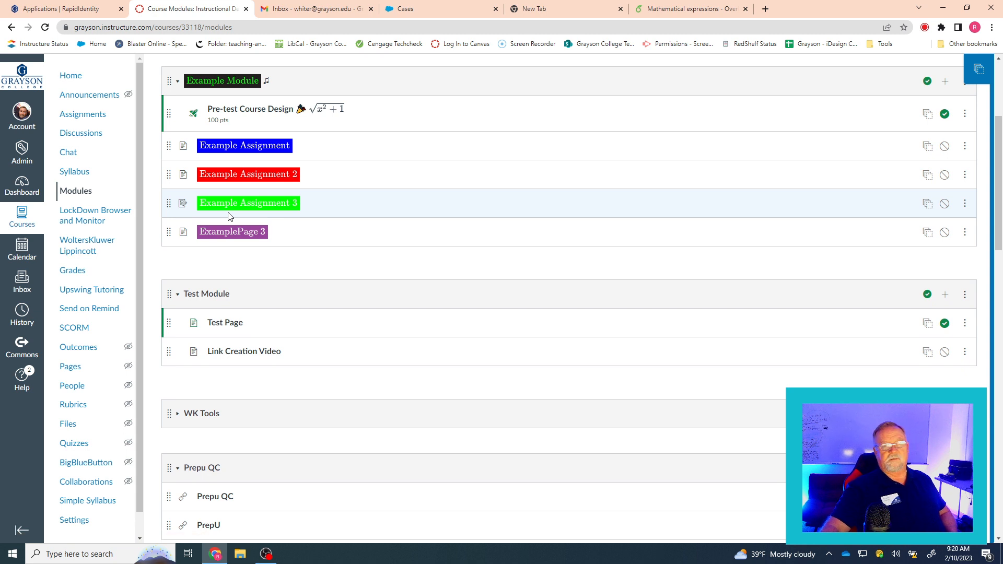
{"action": "mouse_move", "coordinate": [232, 232]}
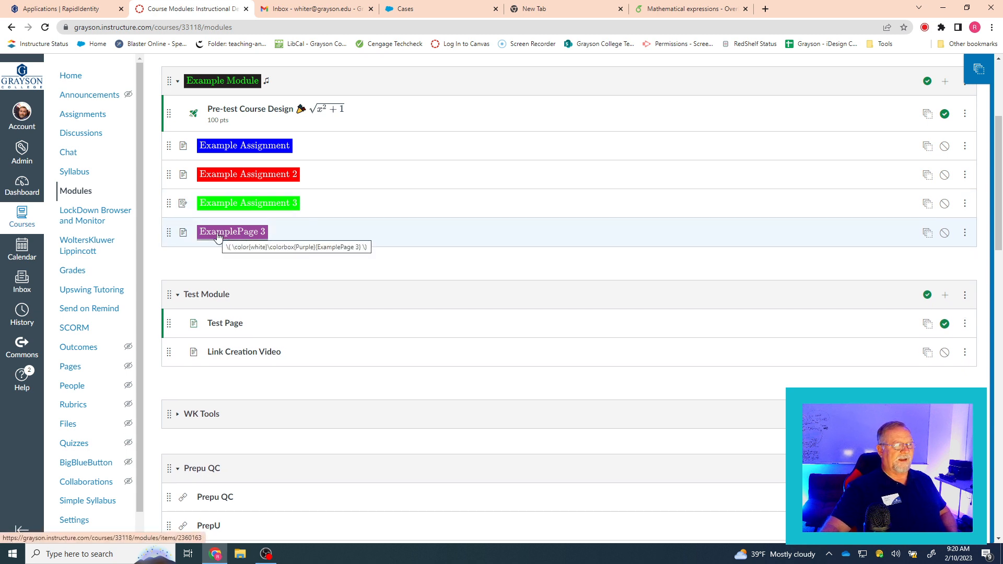
{"action": "mouse_move", "coordinate": [222, 80]}
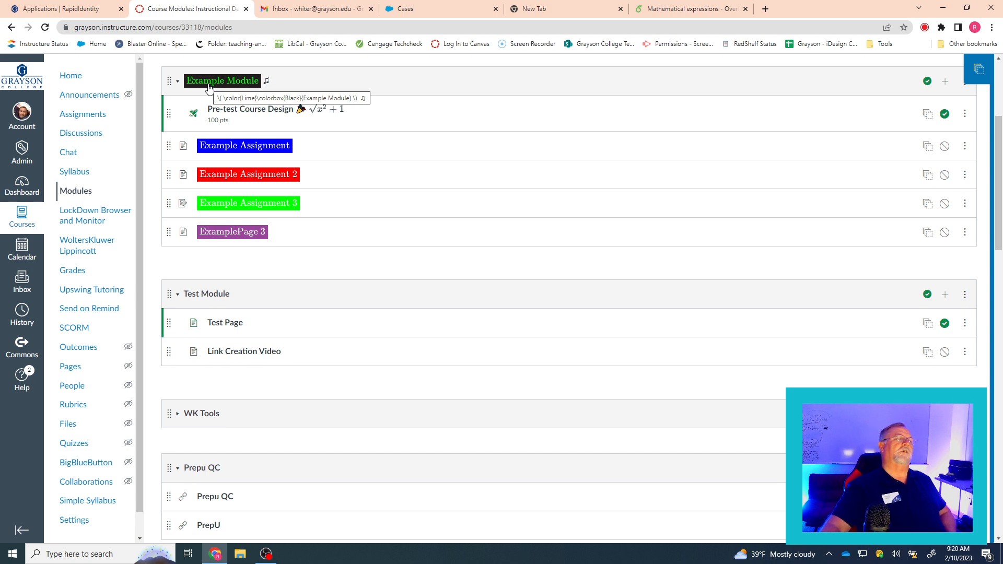
{"action": "mouse_move", "coordinate": [431, 125]}
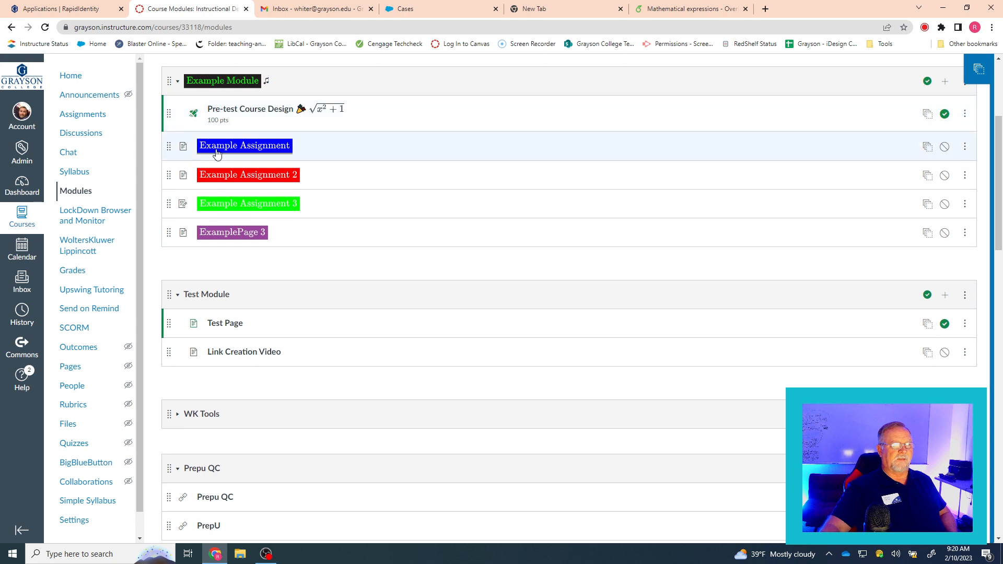
{"action": "mouse_move", "coordinate": [248, 194]}
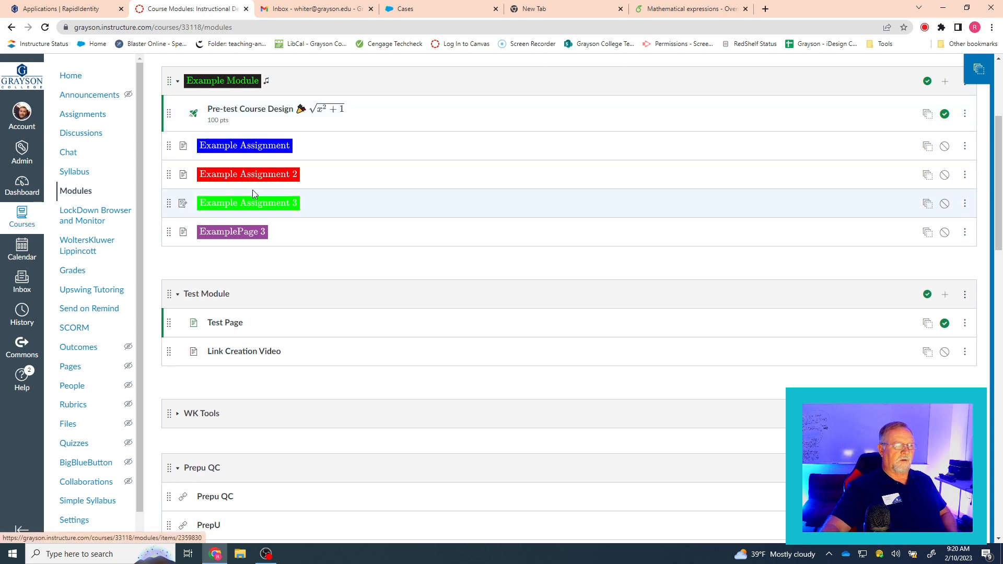
{"action": "mouse_move", "coordinate": [244, 218]}
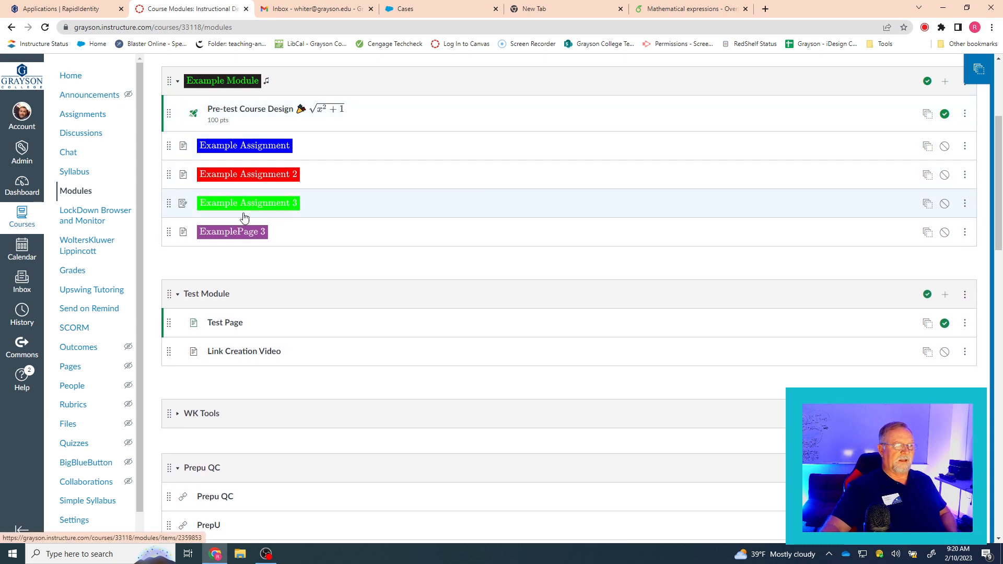
{"action": "mouse_move", "coordinate": [418, 245]}
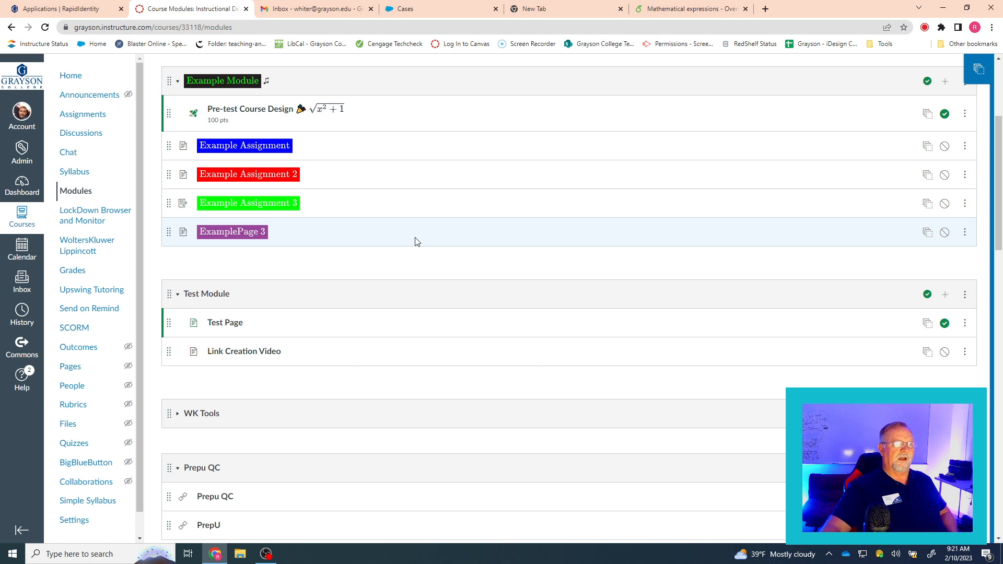
{"action": "mouse_move", "coordinate": [413, 177]}
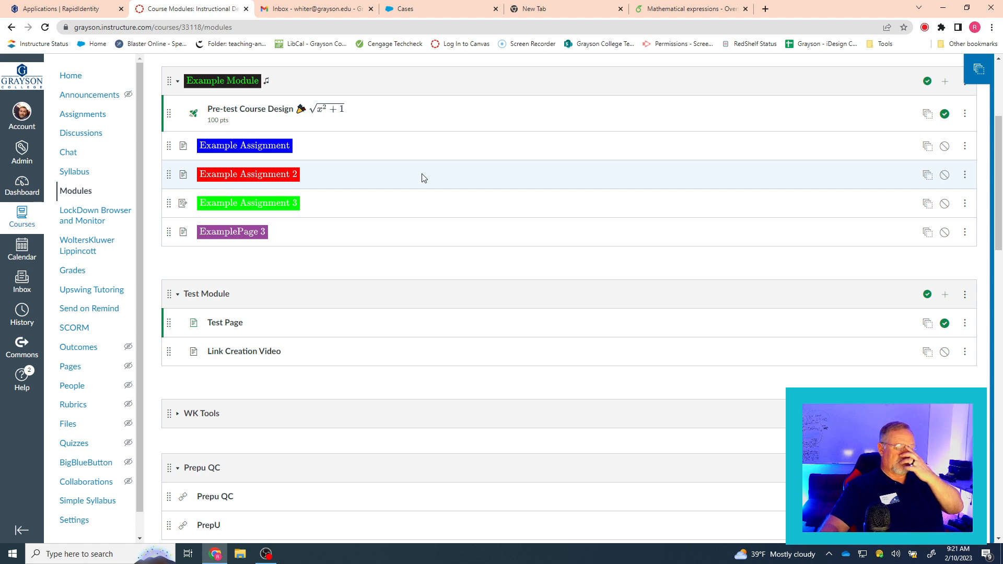
{"action": "mouse_move", "coordinate": [331, 151]}
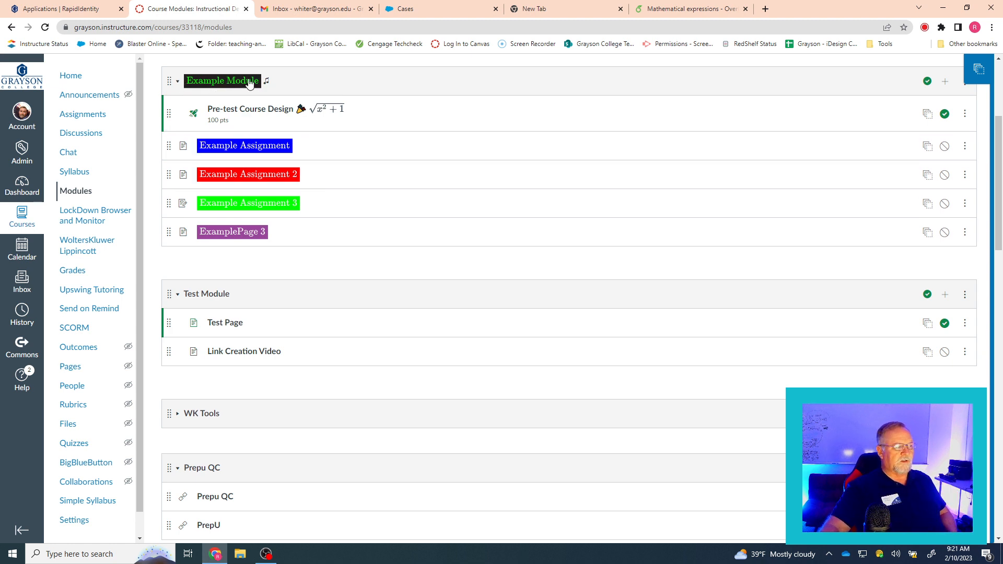
{"action": "mouse_move", "coordinate": [244, 80]}
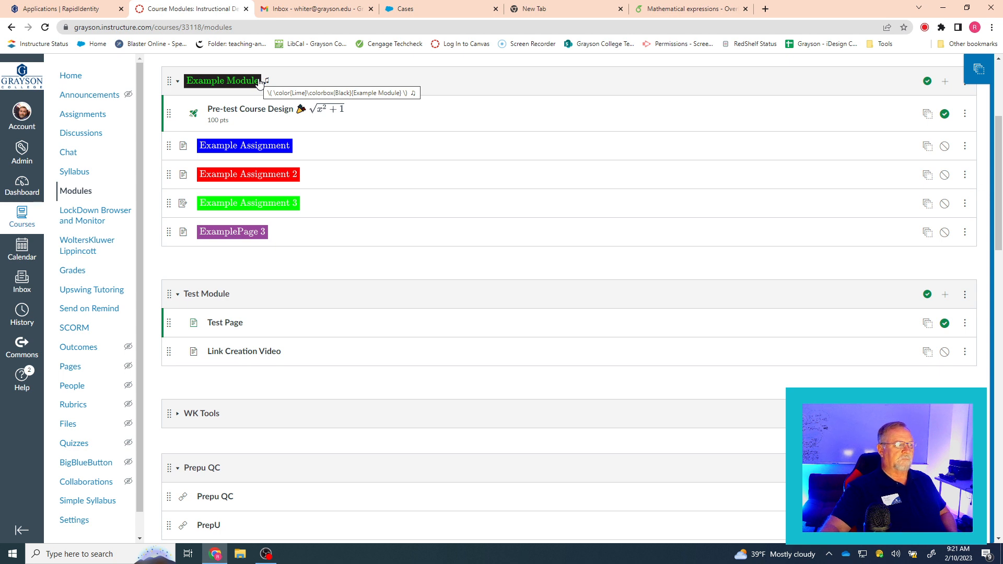
{"action": "mouse_move", "coordinate": [237, 80]}
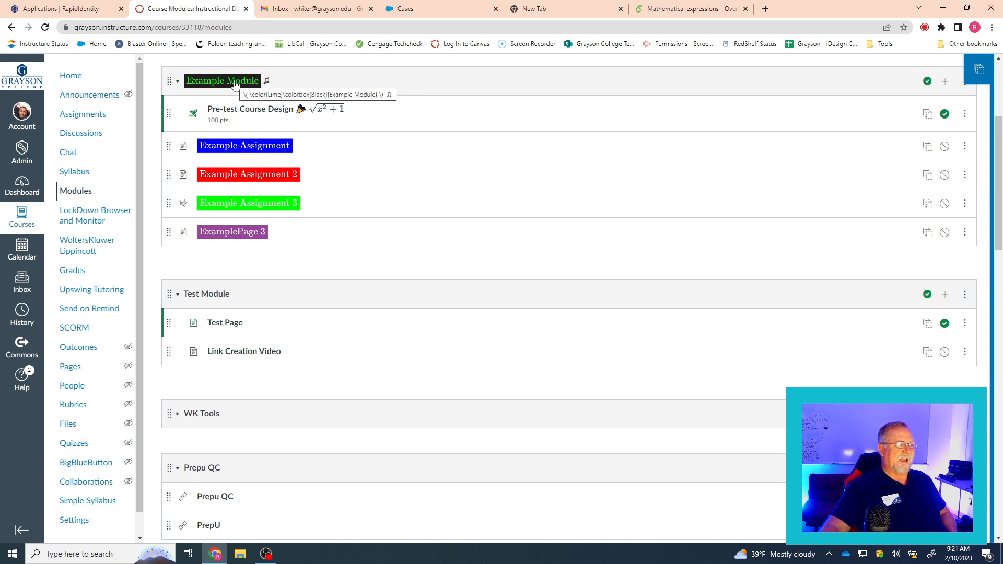
{"action": "mouse_move", "coordinate": [243, 145]}
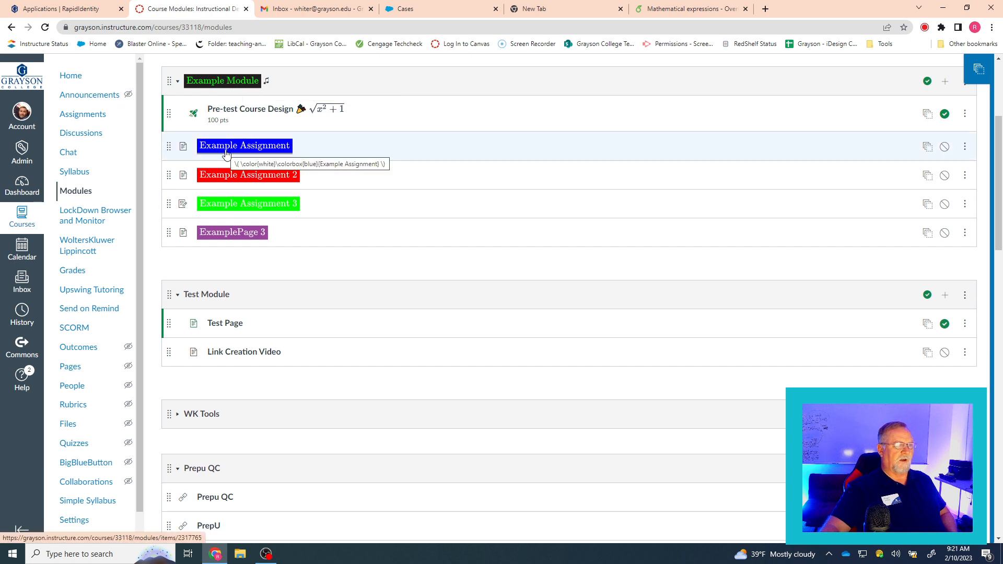
{"action": "mouse_move", "coordinate": [217, 186]}
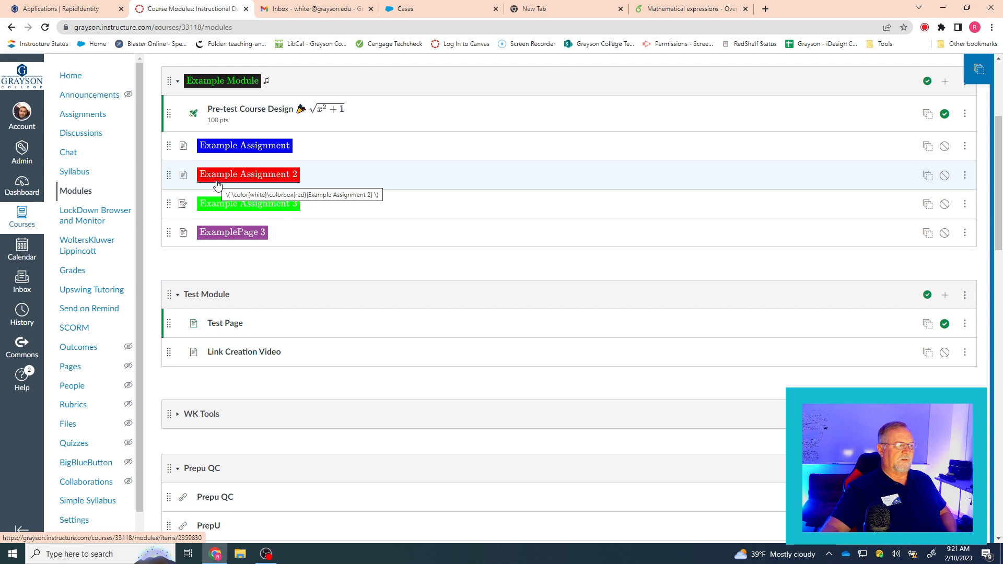
{"action": "mouse_move", "coordinate": [244, 145]}
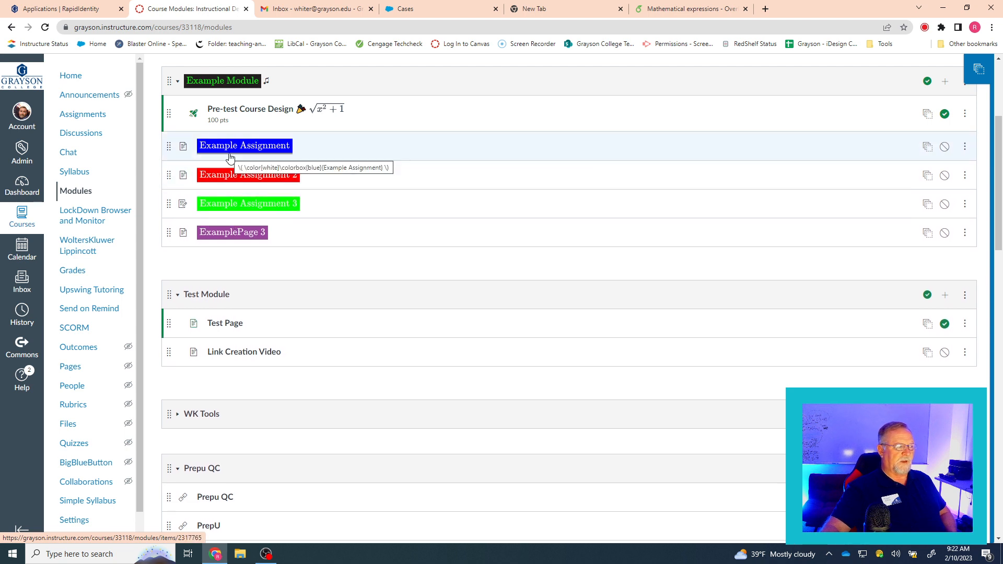
{"action": "mouse_move", "coordinate": [223, 154]}
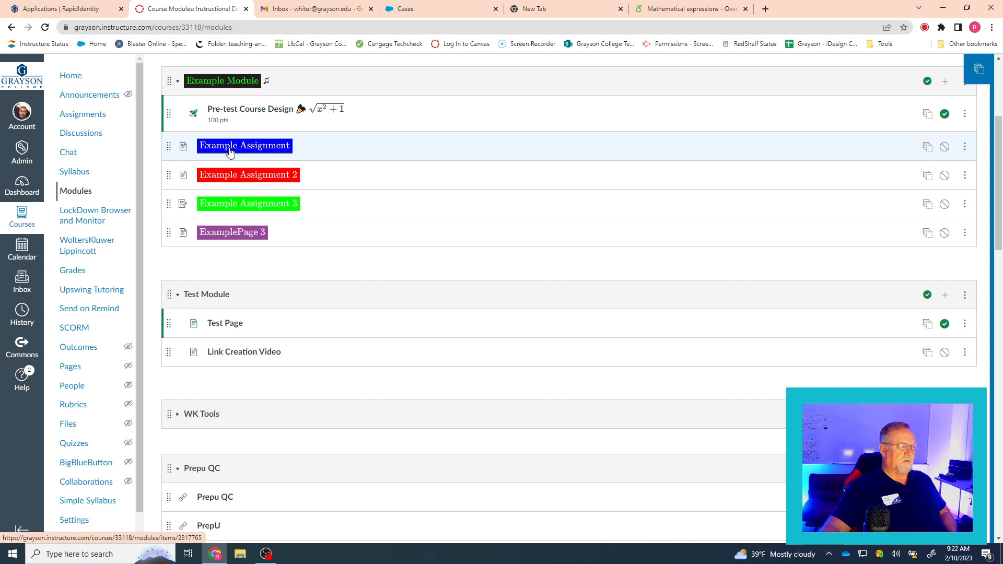
{"action": "mouse_move", "coordinate": [293, 154]}
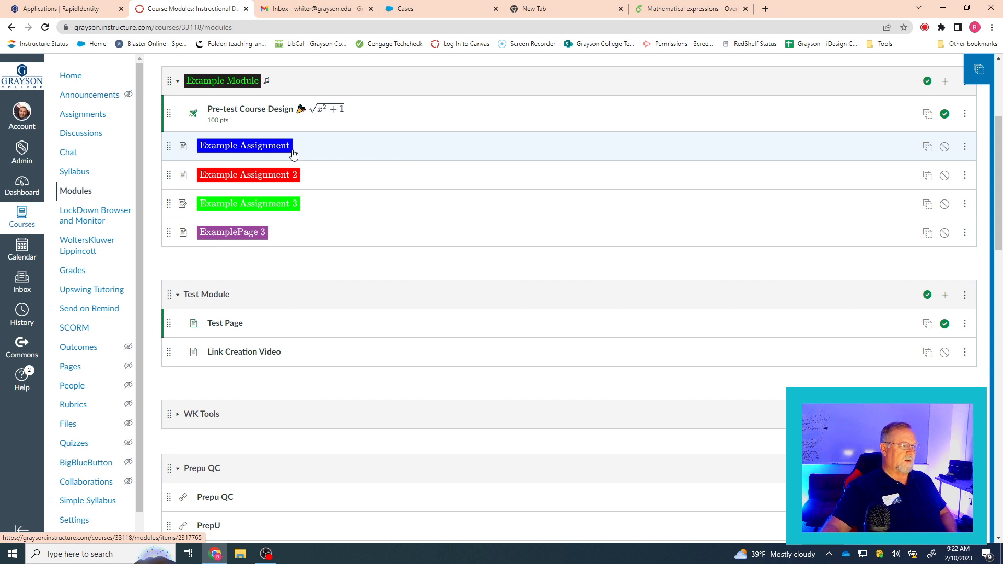
{"action": "mouse_move", "coordinate": [244, 146]}
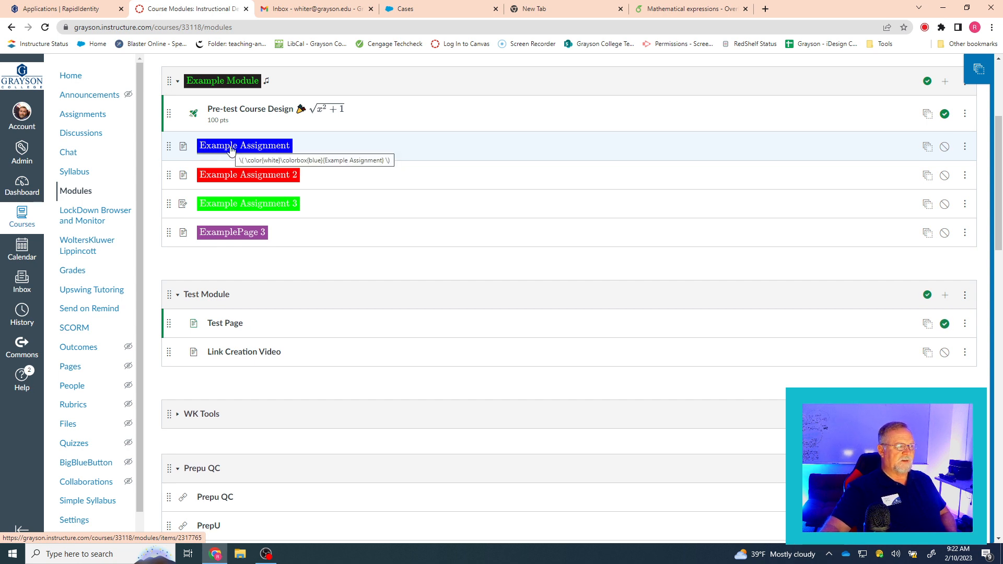
{"action": "mouse_move", "coordinate": [335, 114]}
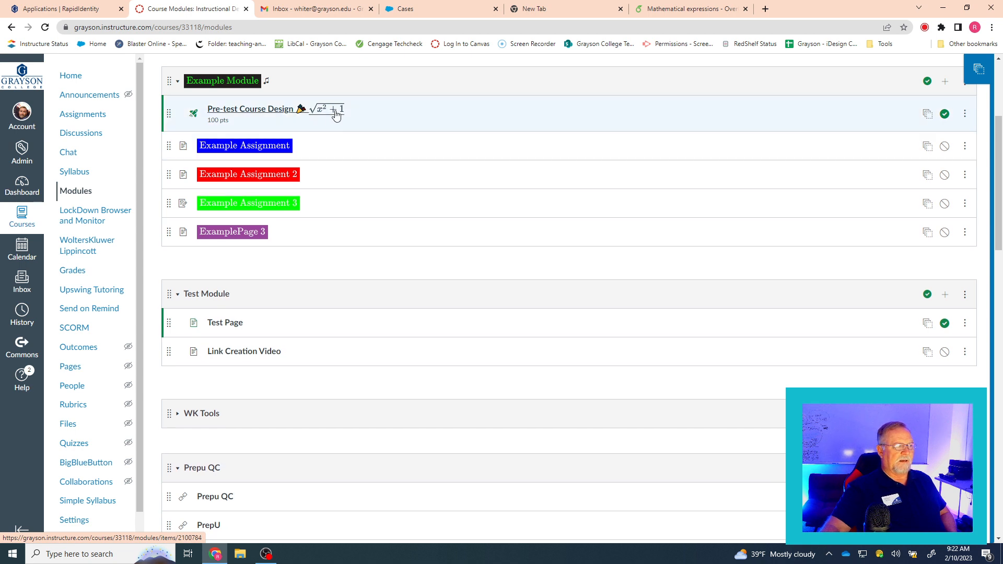
{"action": "mouse_move", "coordinate": [326, 113]}
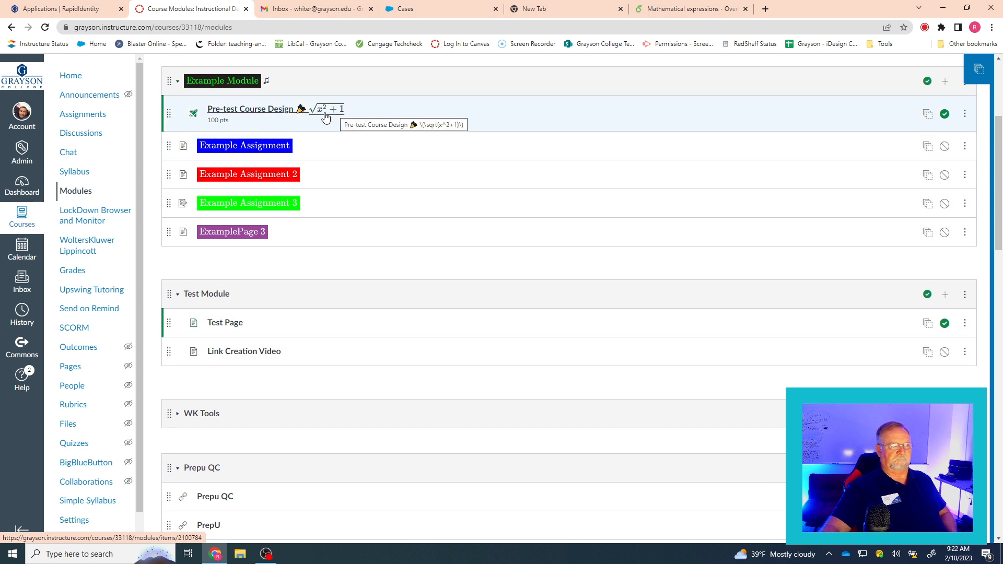
{"action": "mouse_move", "coordinate": [314, 120]}
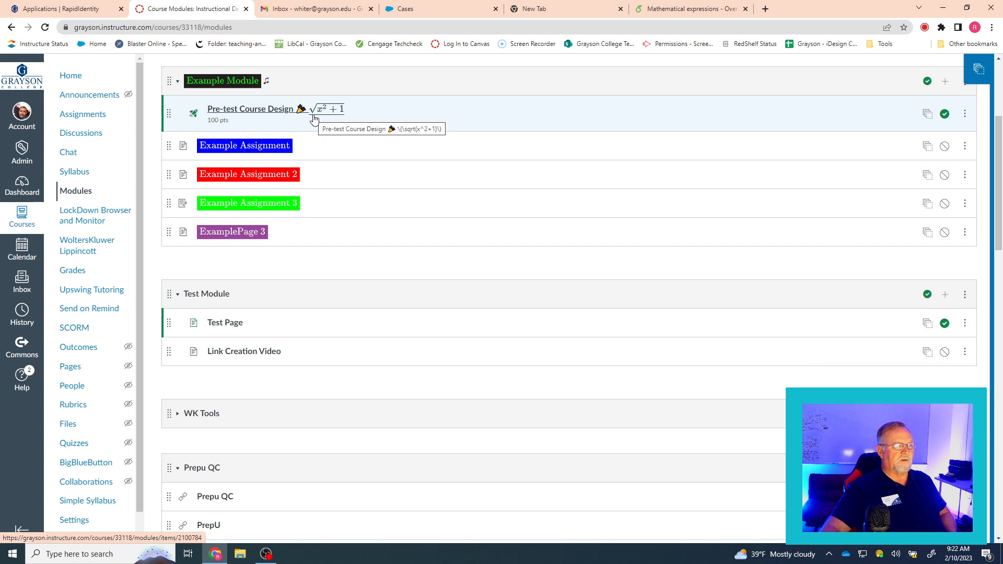
{"action": "mouse_move", "coordinate": [305, 149]}
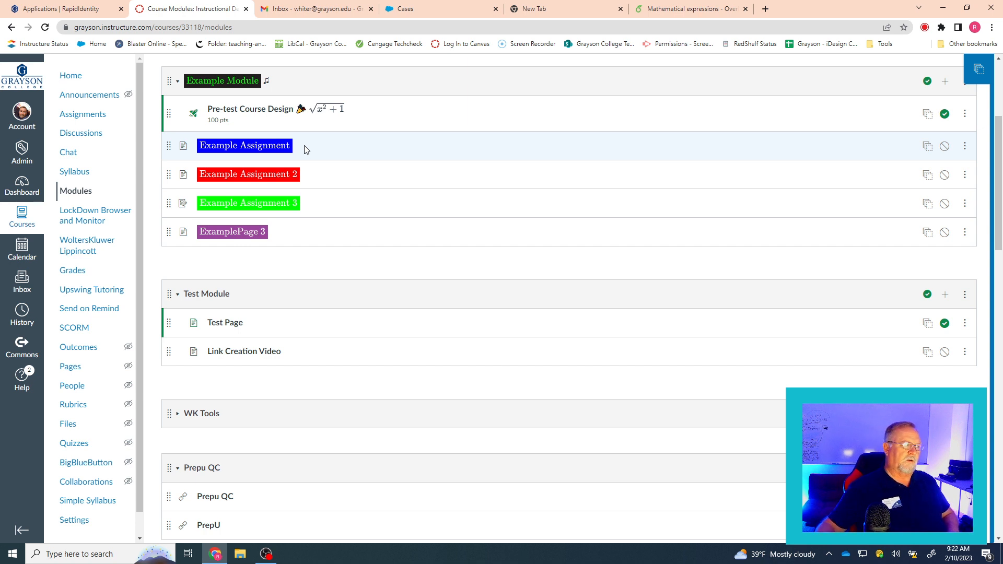
{"action": "mouse_move", "coordinate": [923, 258]}
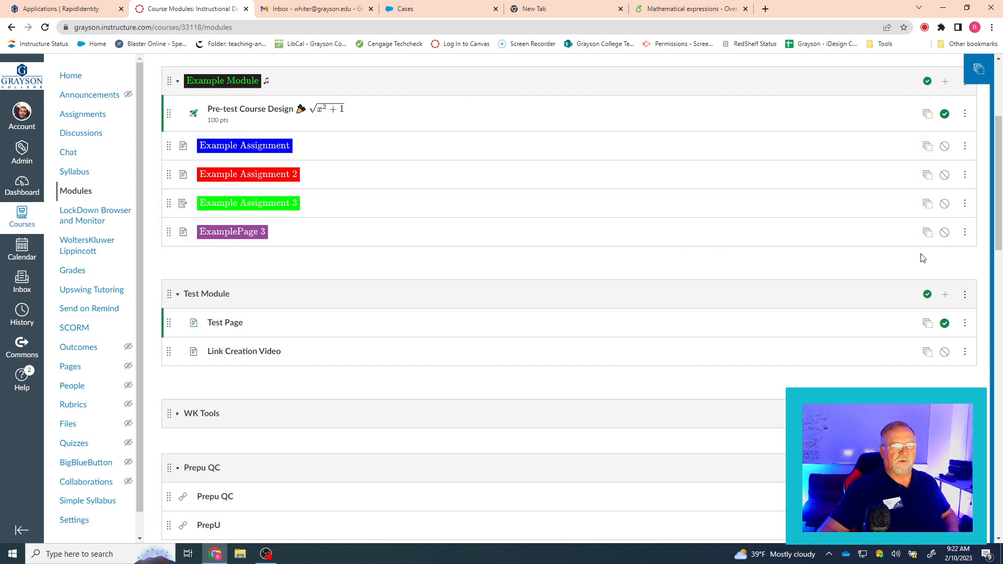
{"action": "left_click", "coordinate": [965, 232]}
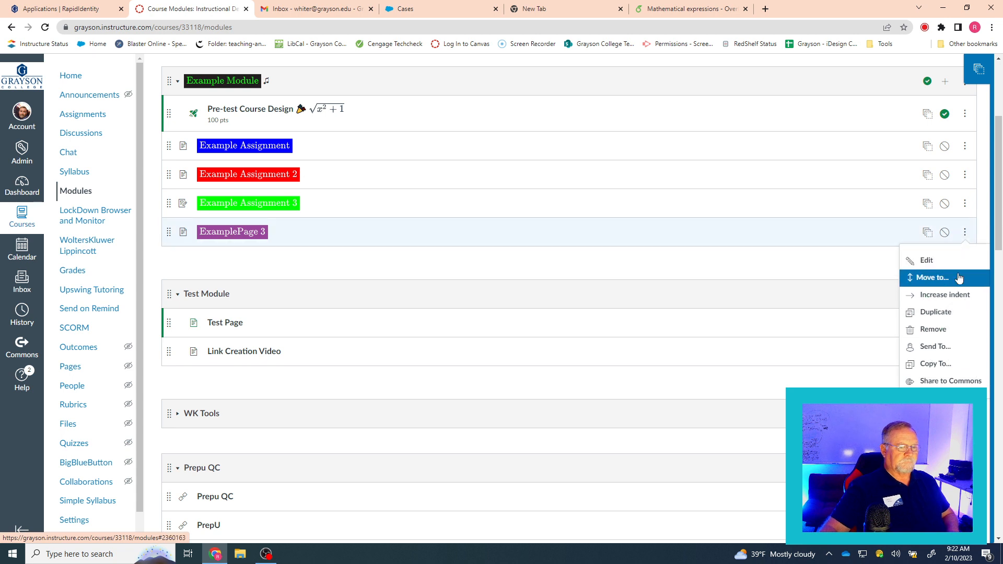
{"action": "left_click", "coordinate": [925, 260]}
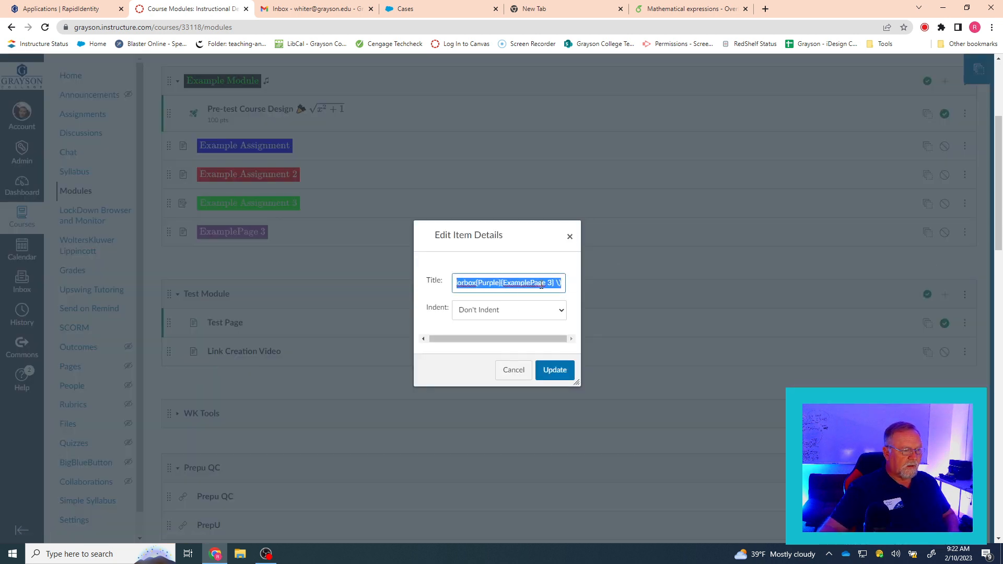
{"action": "right_click", "coordinate": [508, 283]}
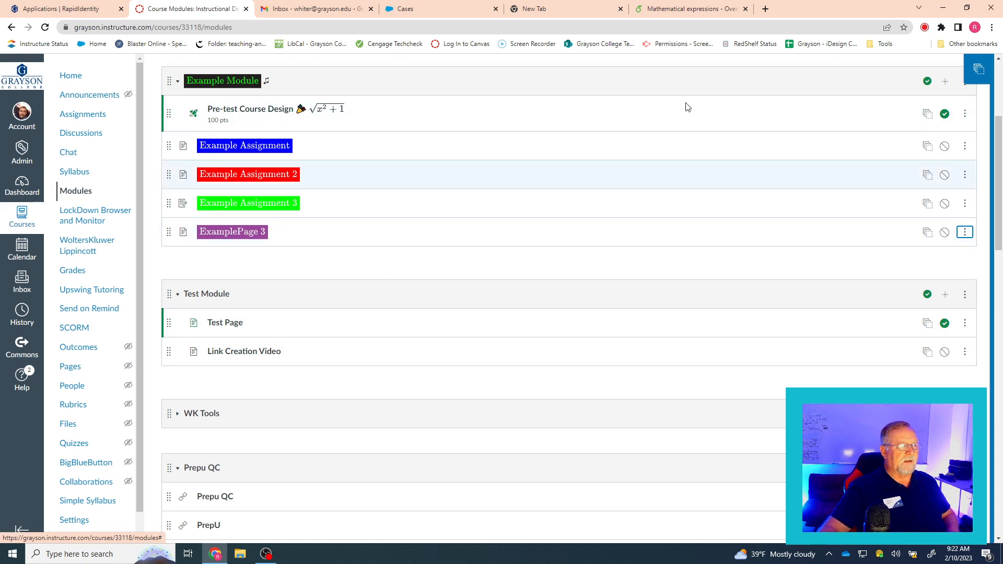
In Add Item choose Page, [Create Page], and paste the LaTeX colorbox title as its name
{"action": "left_click", "coordinate": [944, 81]}
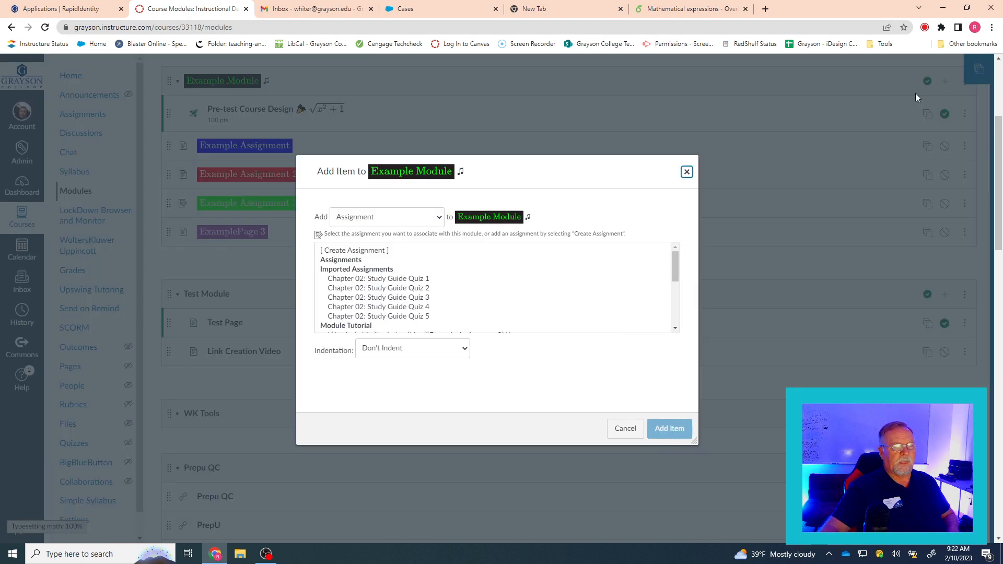
{"action": "left_click", "coordinate": [386, 216]}
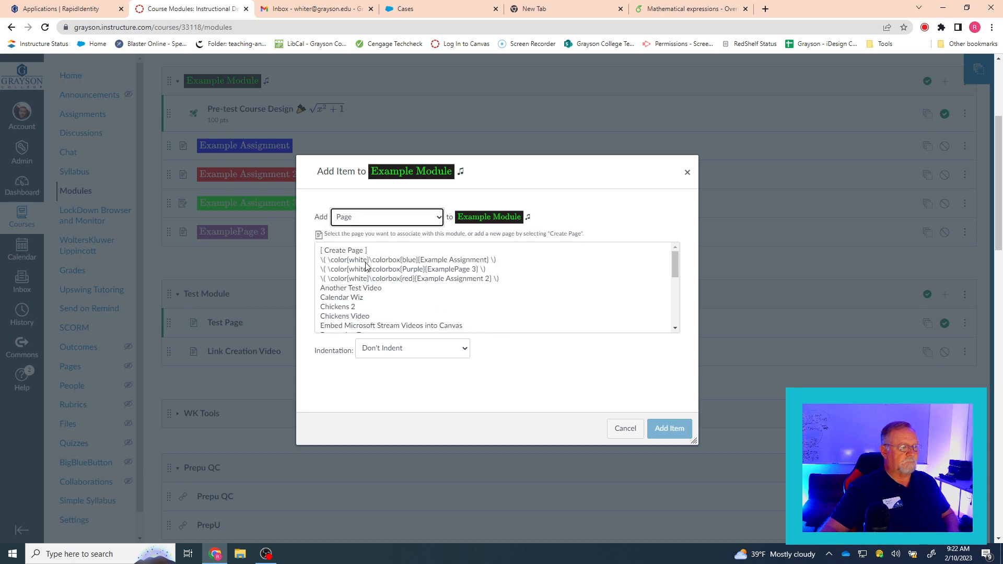
{"action": "mouse_move", "coordinate": [345, 253]}
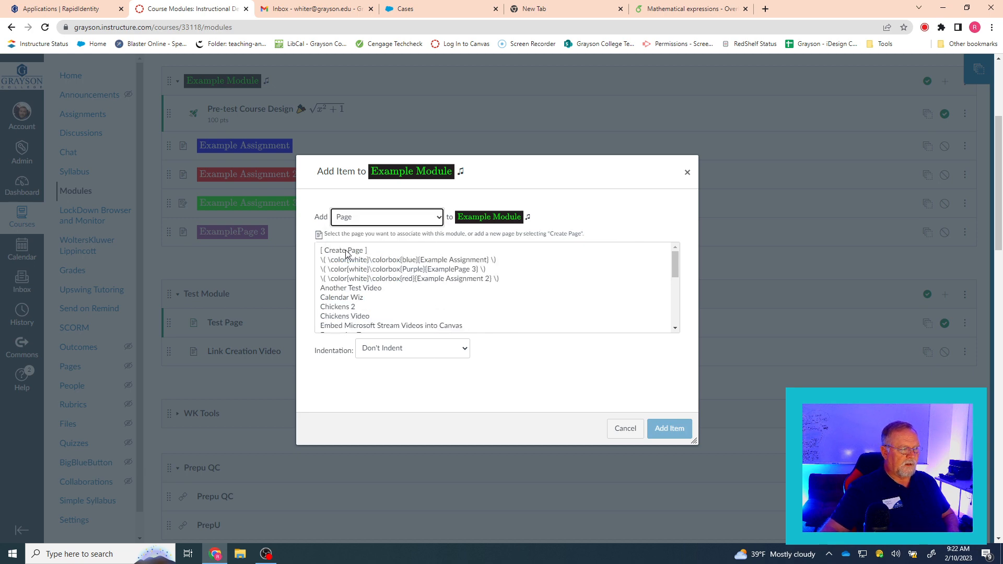
{"action": "left_click", "coordinate": [342, 250]}
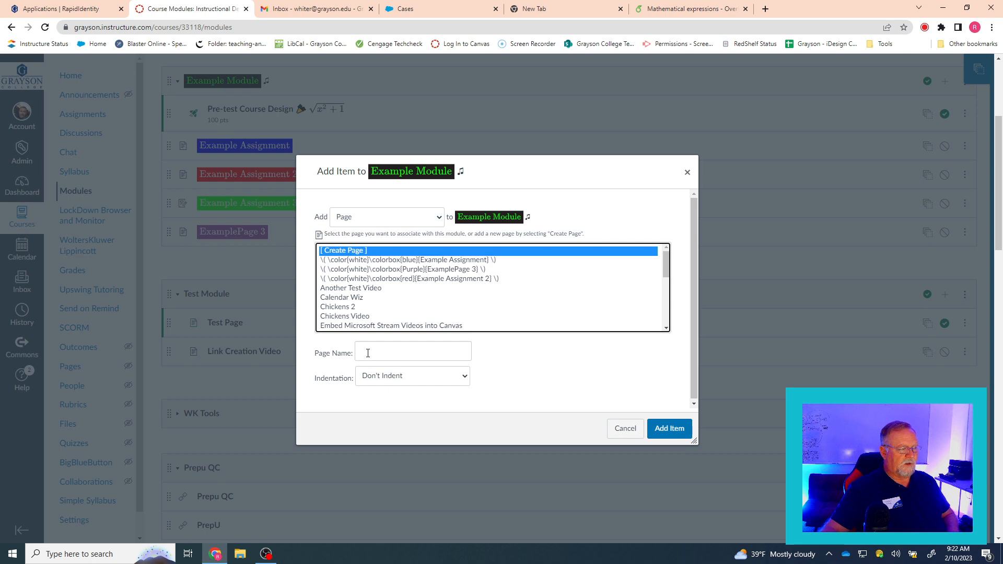
{"action": "right_click", "coordinate": [413, 352]}
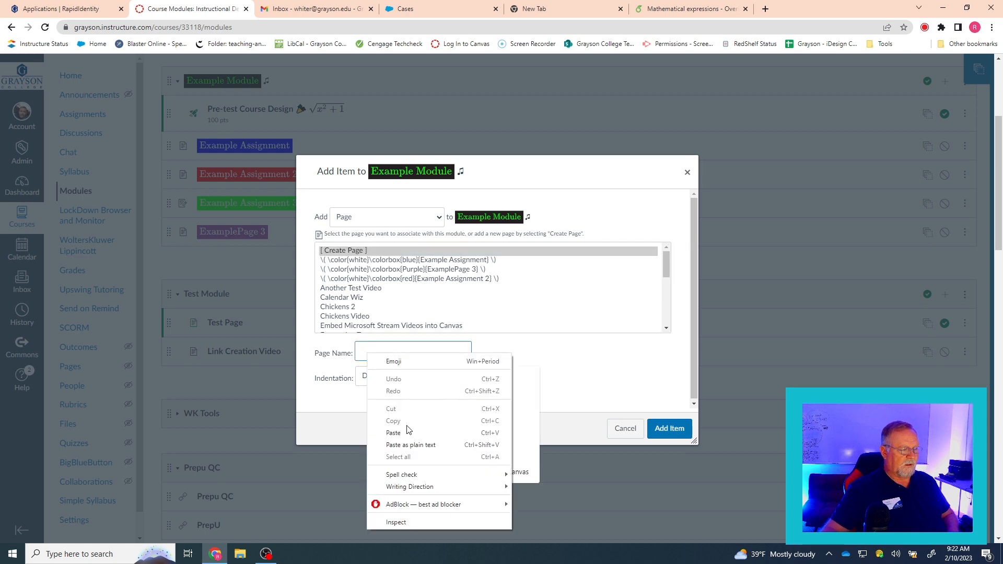
{"action": "left_click", "coordinate": [394, 433]}
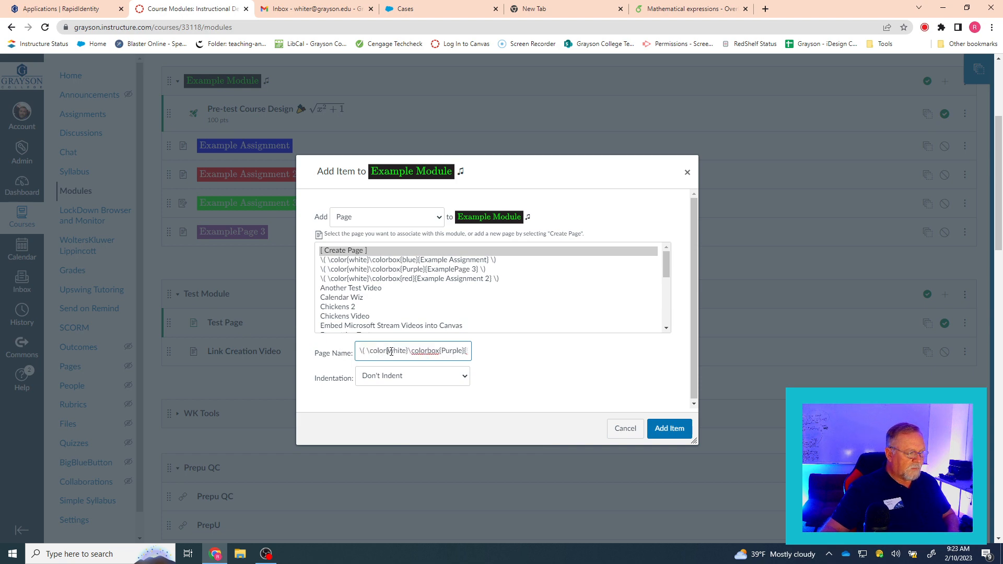
Replace the colour word Purple in the page name with Maroon
{"action": "double_click", "coordinate": [395, 351]}
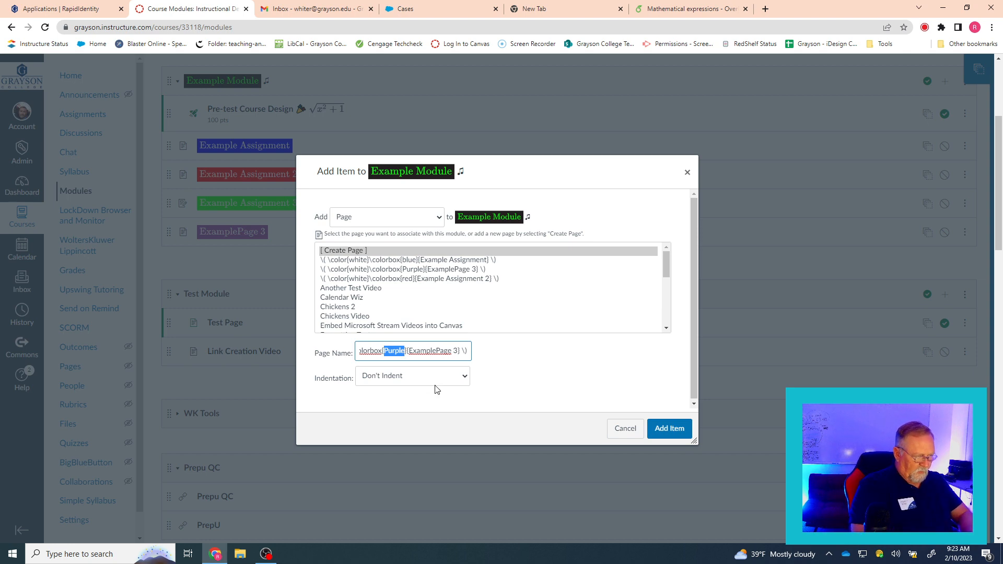
{"action": "type", "text": "Ma"}
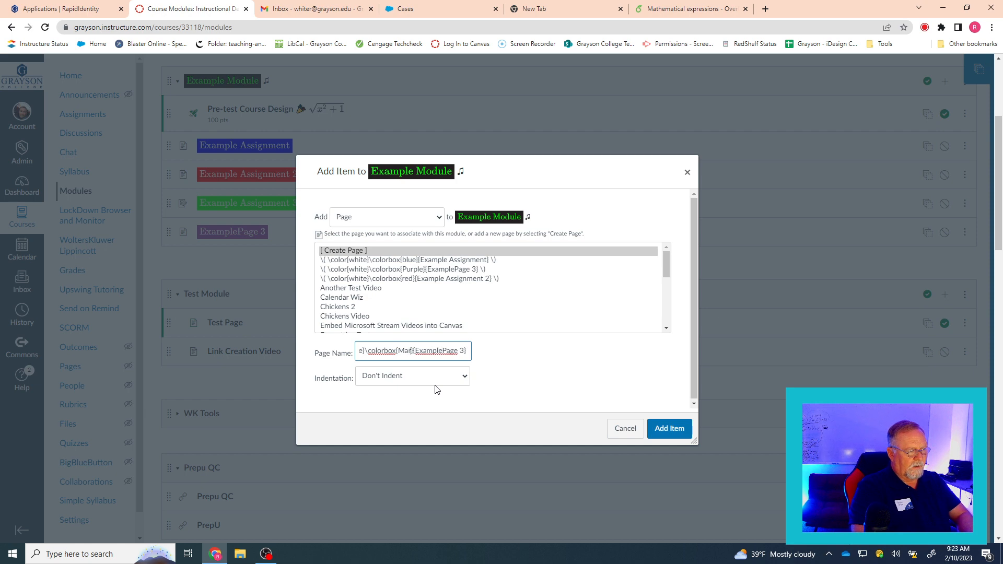
{"action": "type", "text": "Maroon"}
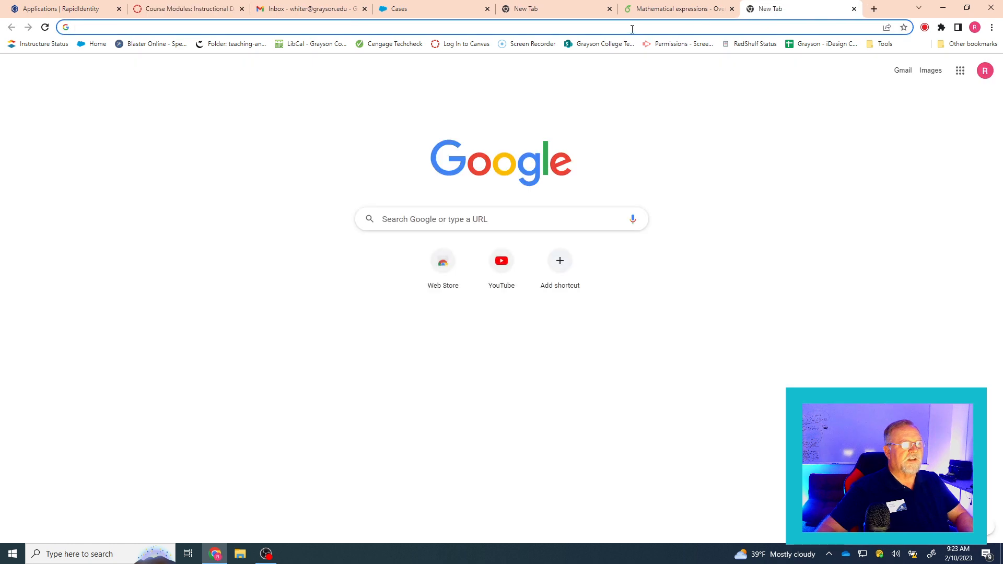
Search Google for 'marroon' to check the colour's spelling
{"action": "left_click", "coordinate": [500, 219]}
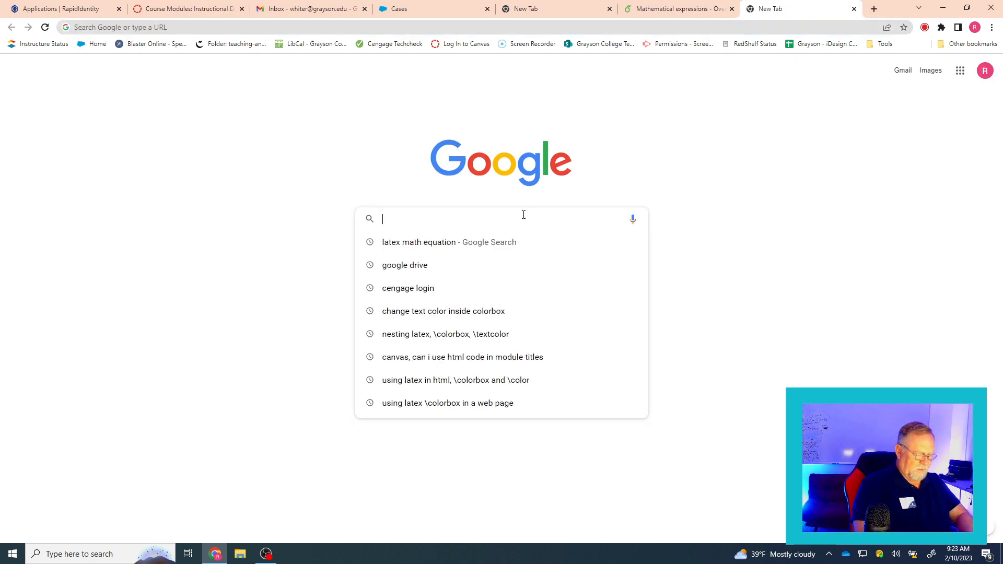
{"action": "type", "text": "marroo"}
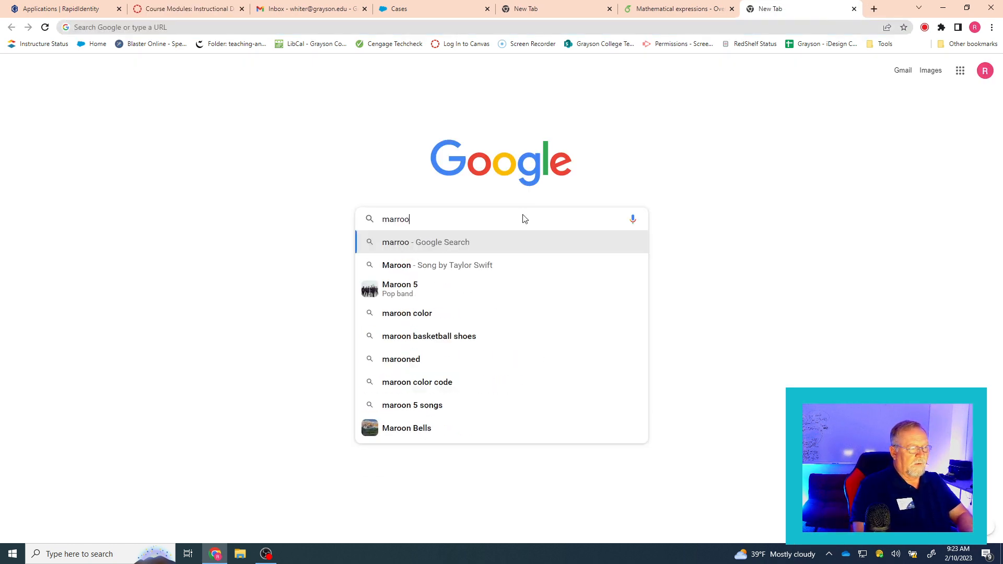
{"action": "type", "text": "n"}
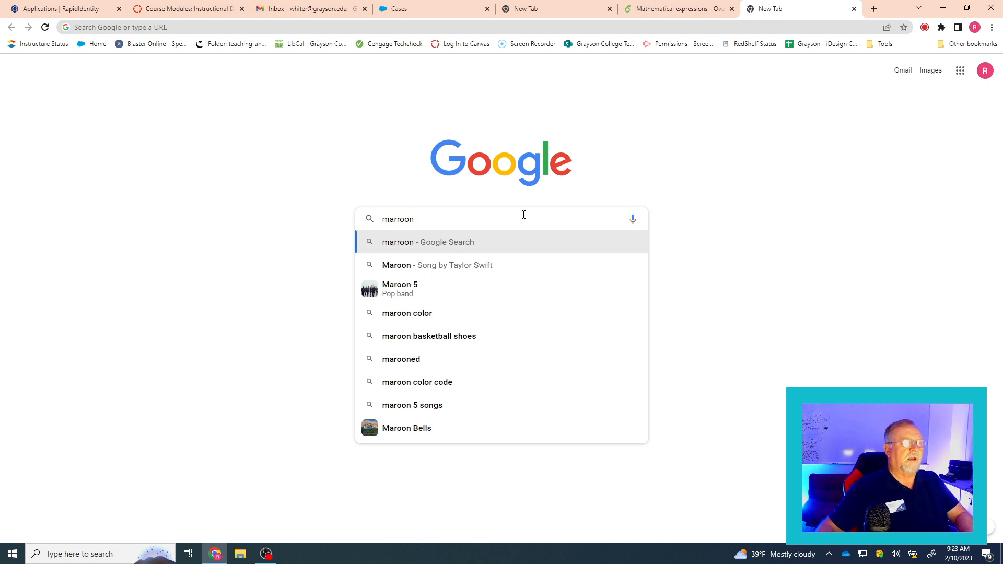
Back in Canvas, add the maroon colorbox page ExamplePage 5 to Example Module
{"action": "left_click", "coordinate": [186, 8]}
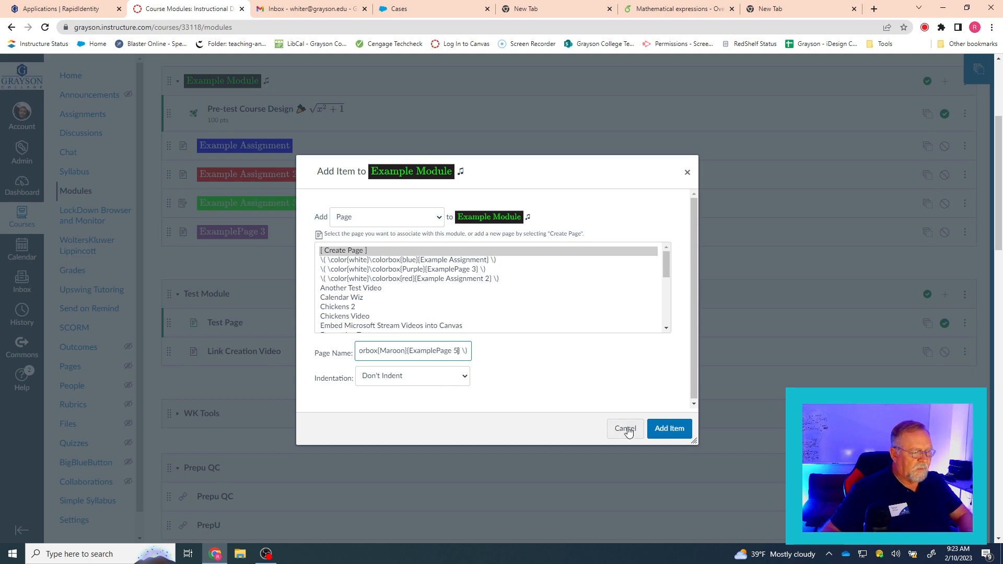
{"action": "left_click", "coordinate": [668, 428]}
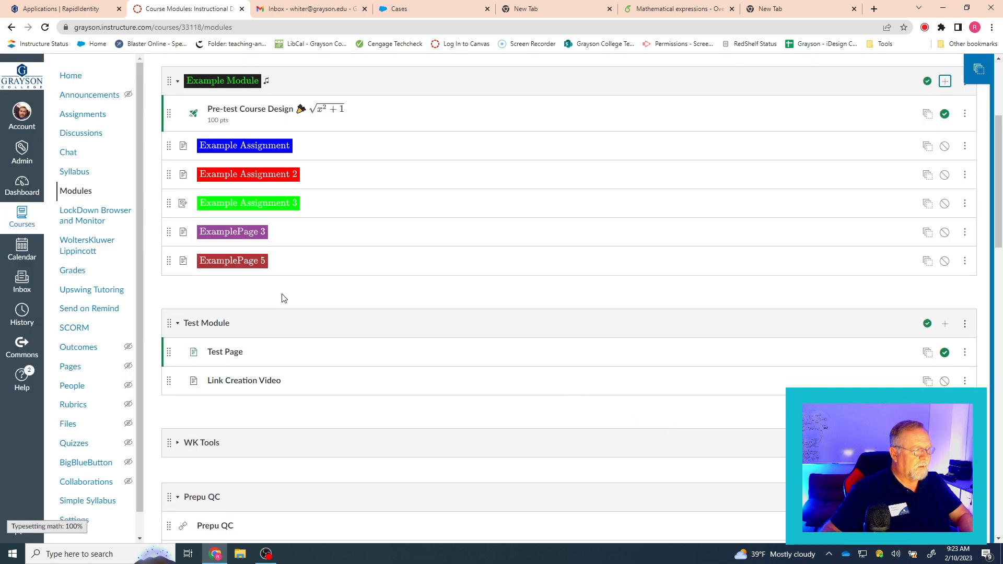
{"action": "mouse_move", "coordinate": [217, 268]}
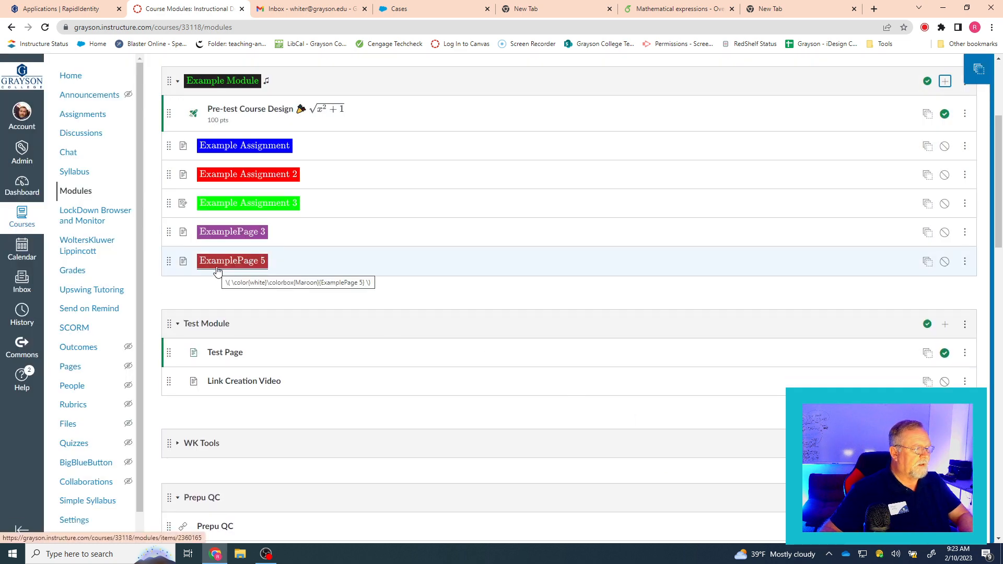
{"action": "mouse_move", "coordinate": [210, 262]}
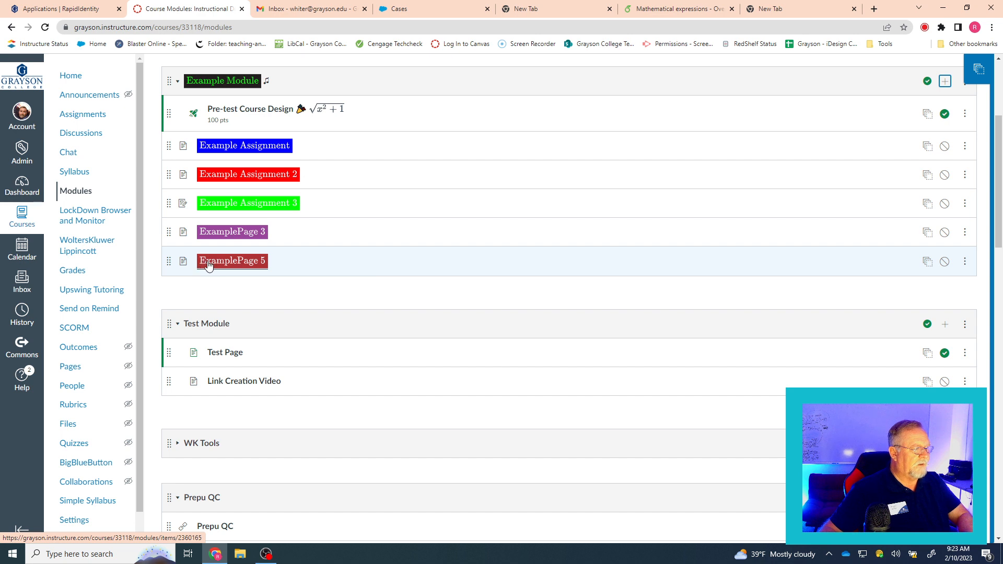
{"action": "mouse_move", "coordinate": [264, 265]}
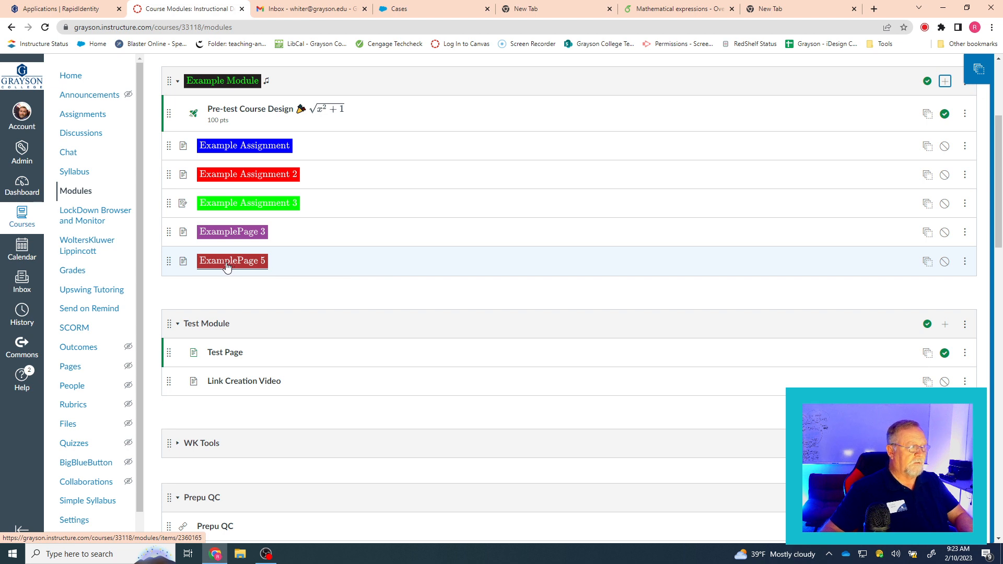
{"action": "mouse_move", "coordinate": [232, 264]}
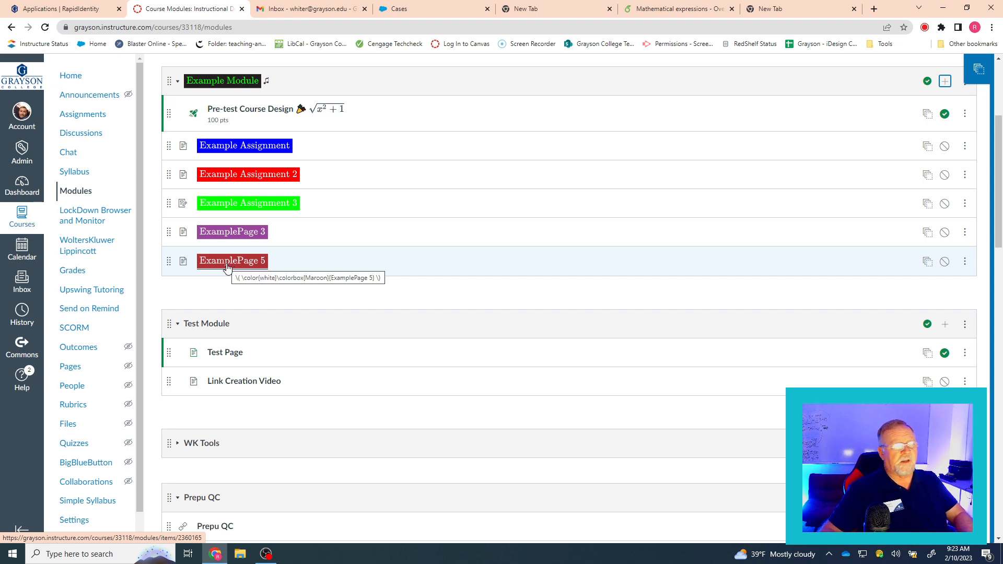
{"action": "mouse_move", "coordinate": [229, 278]}
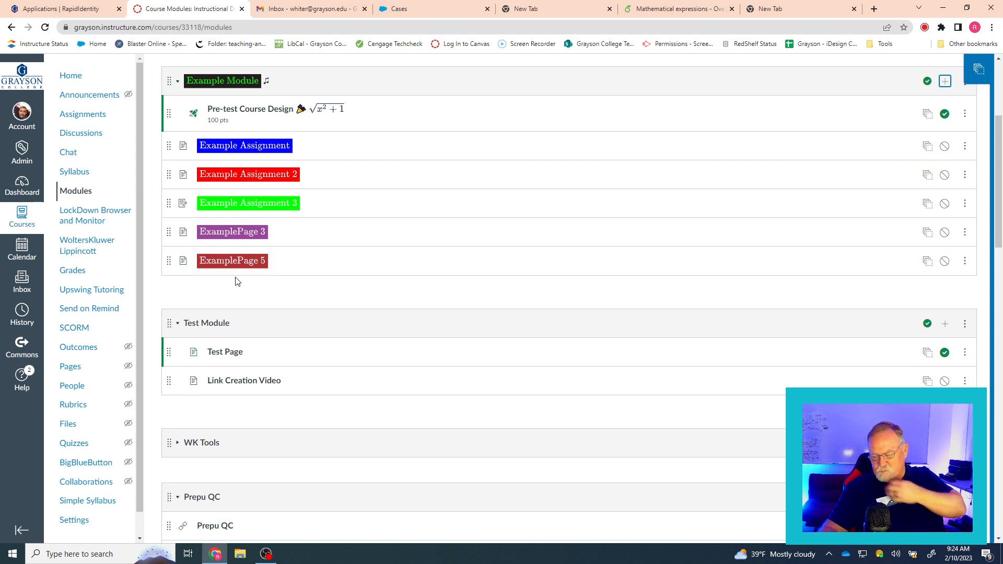
{"action": "mouse_move", "coordinate": [294, 276]}
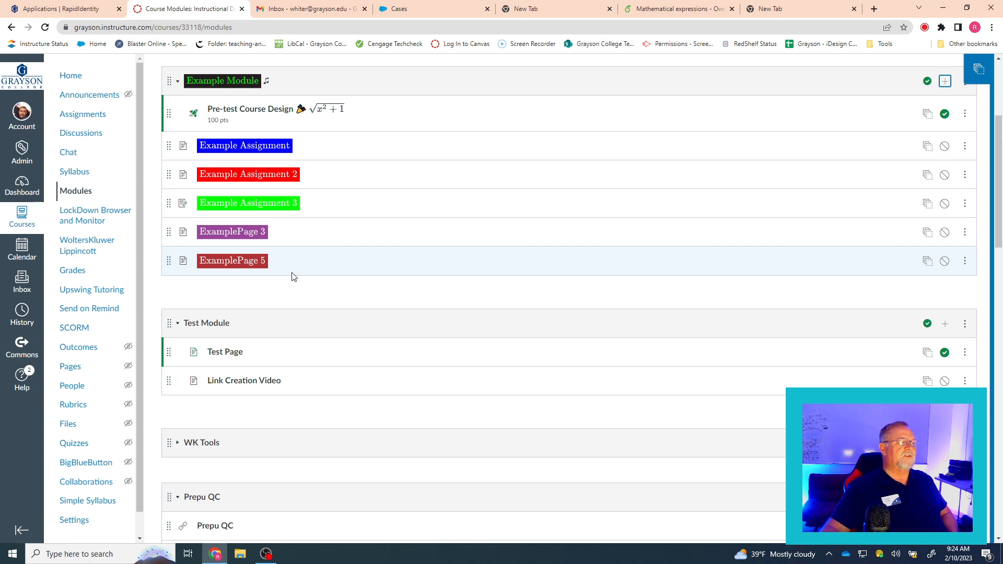
{"action": "mouse_move", "coordinate": [232, 260]}
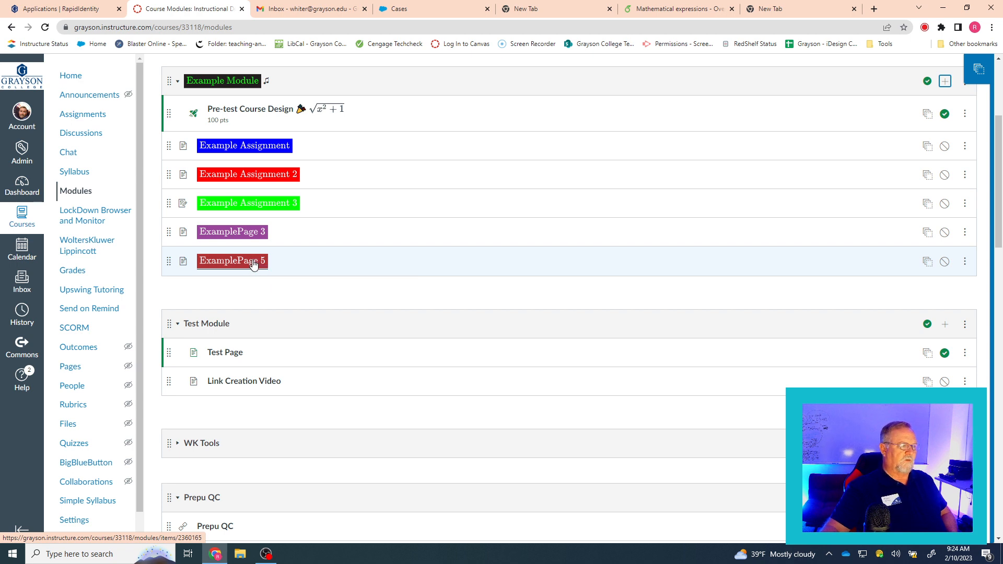
{"action": "mouse_move", "coordinate": [232, 260]}
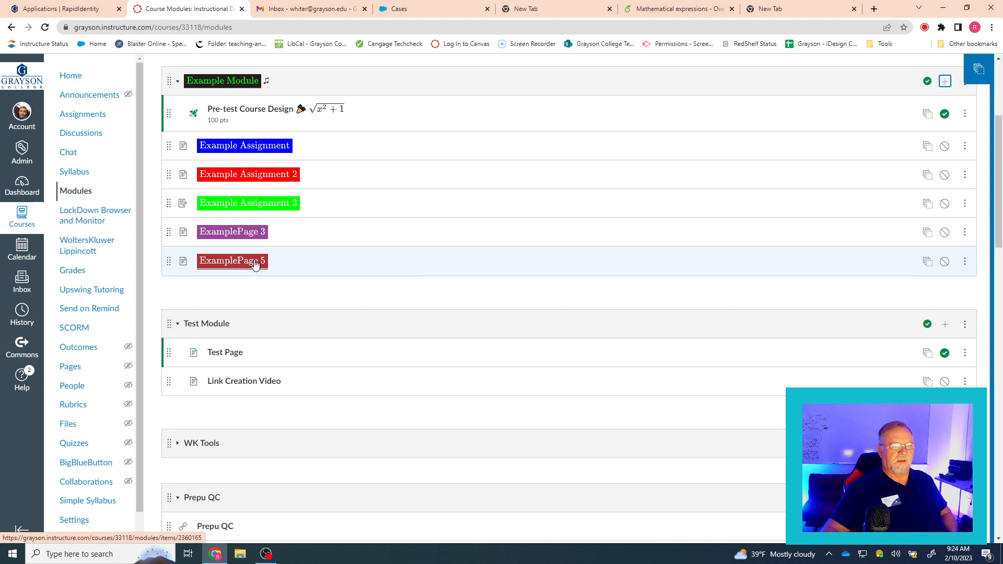
{"action": "mouse_move", "coordinate": [232, 260]}
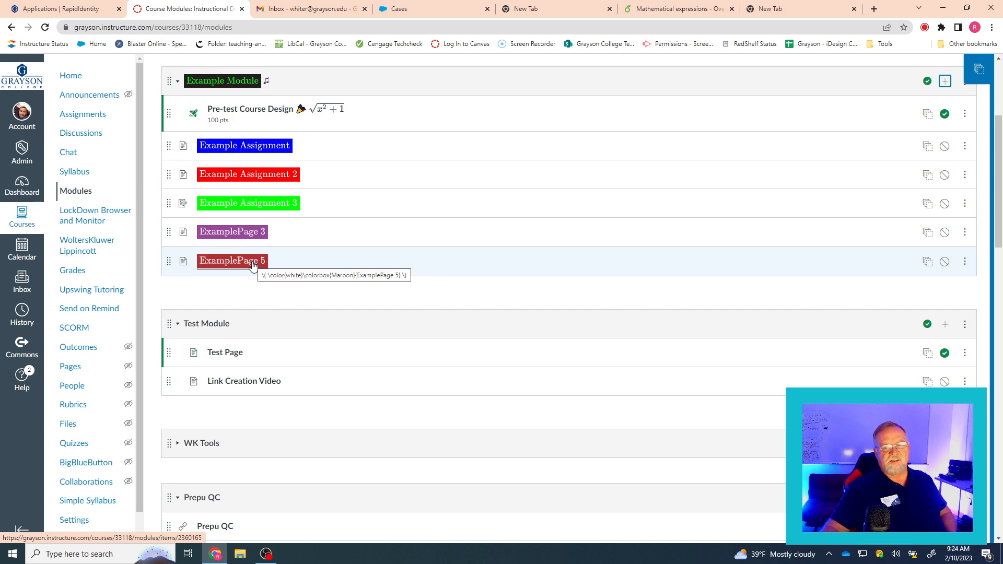
{"action": "mouse_move", "coordinate": [252, 266]}
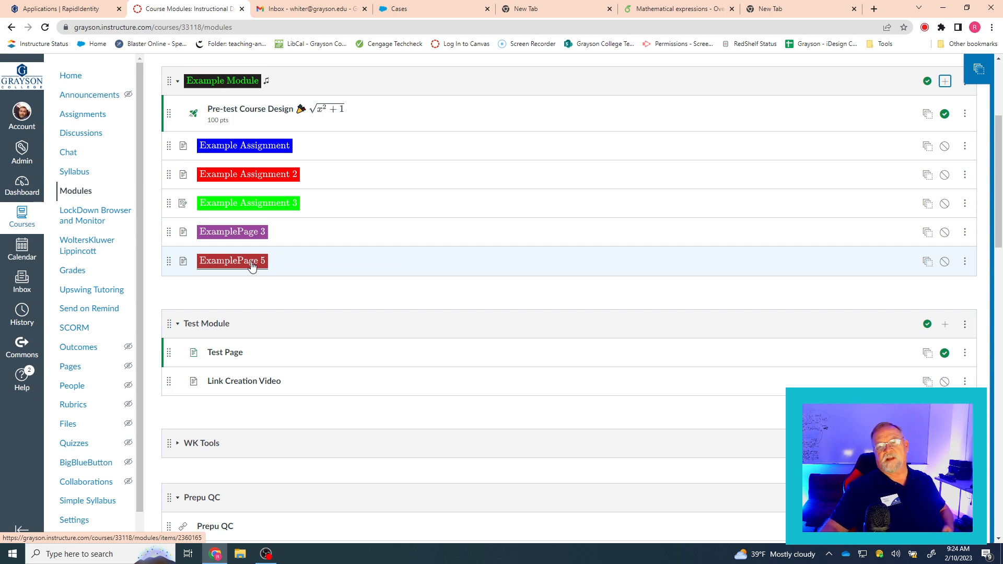
{"action": "mouse_move", "coordinate": [232, 261]}
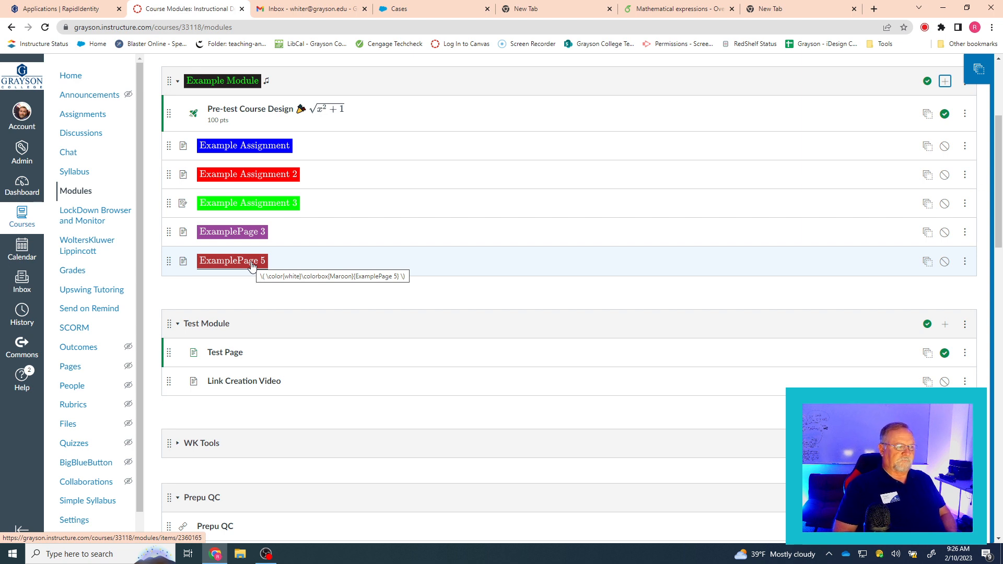
{"action": "mouse_move", "coordinate": [483, 184]}
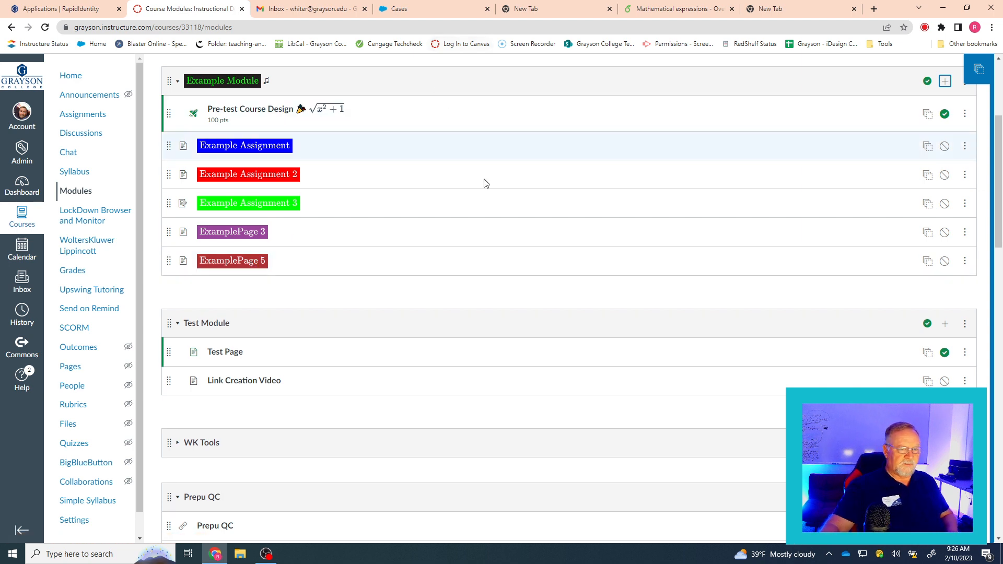
{"action": "mouse_move", "coordinate": [232, 260]}
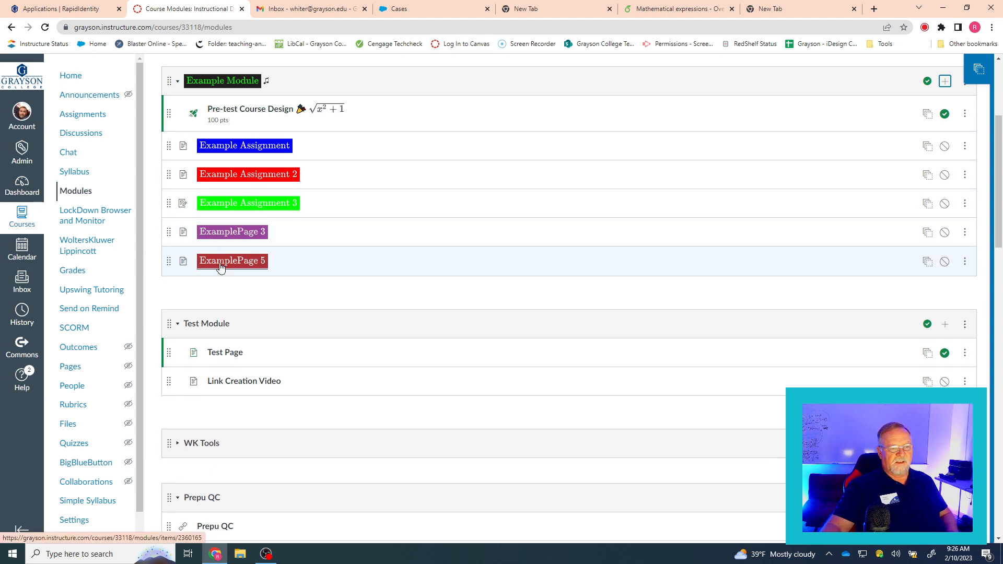
{"action": "mouse_move", "coordinate": [232, 261]}
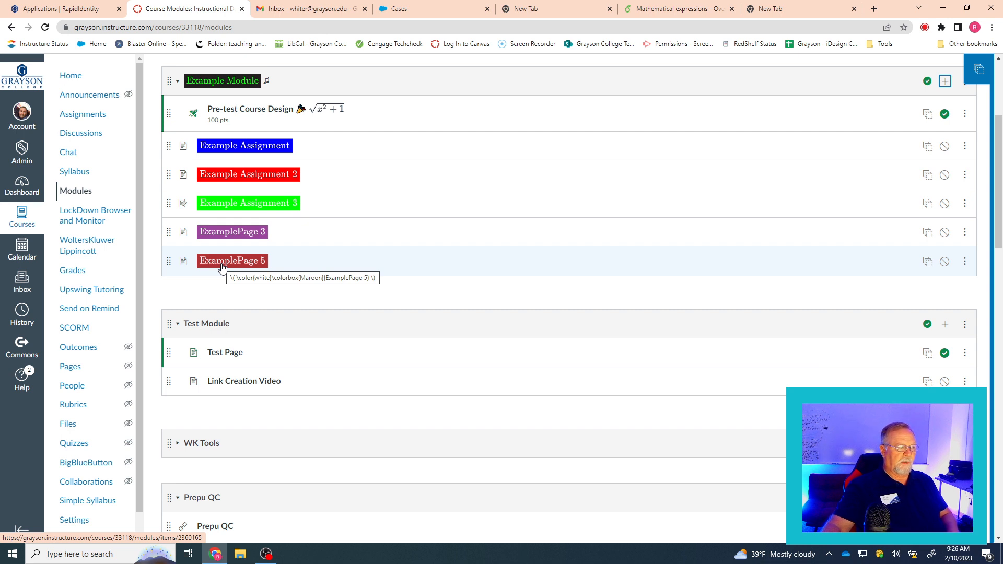
Edit ExamplePage 5 and paste the white-on-Purple colorbox line reading ExamplePage 3 into its body
{"action": "left_click", "coordinate": [232, 261]}
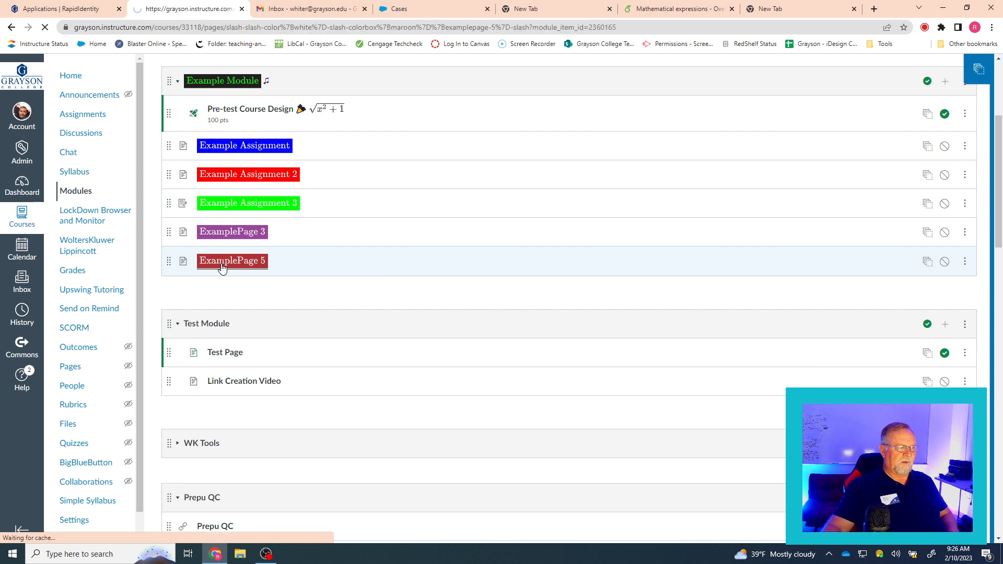
{"action": "left_click", "coordinate": [232, 260]}
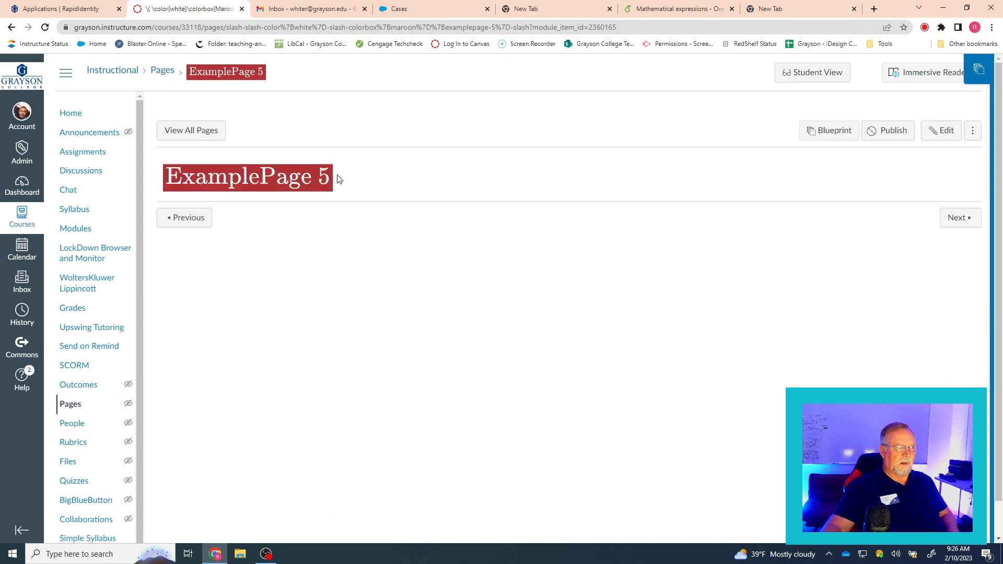
{"action": "mouse_move", "coordinate": [959, 217]}
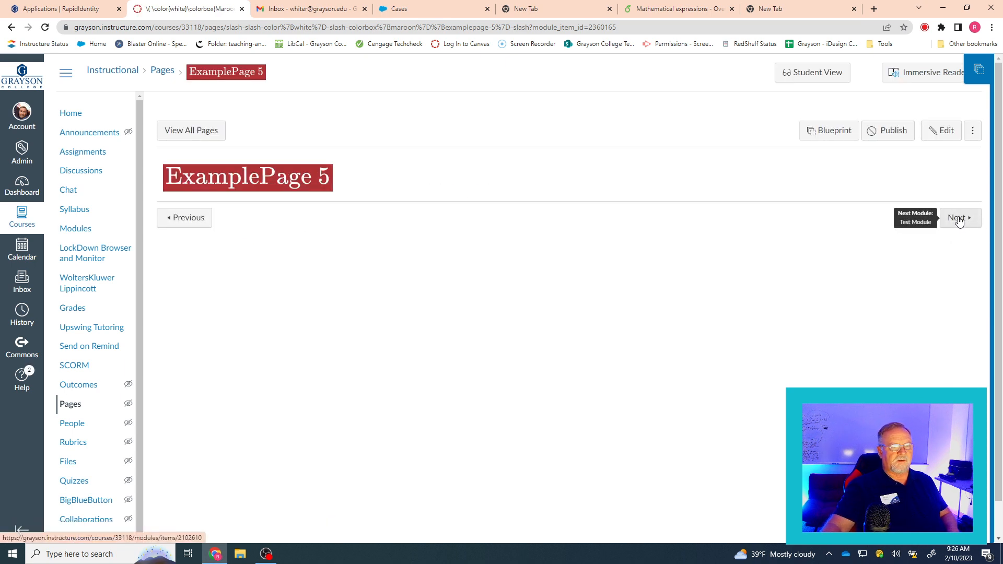
{"action": "left_click", "coordinate": [940, 131]}
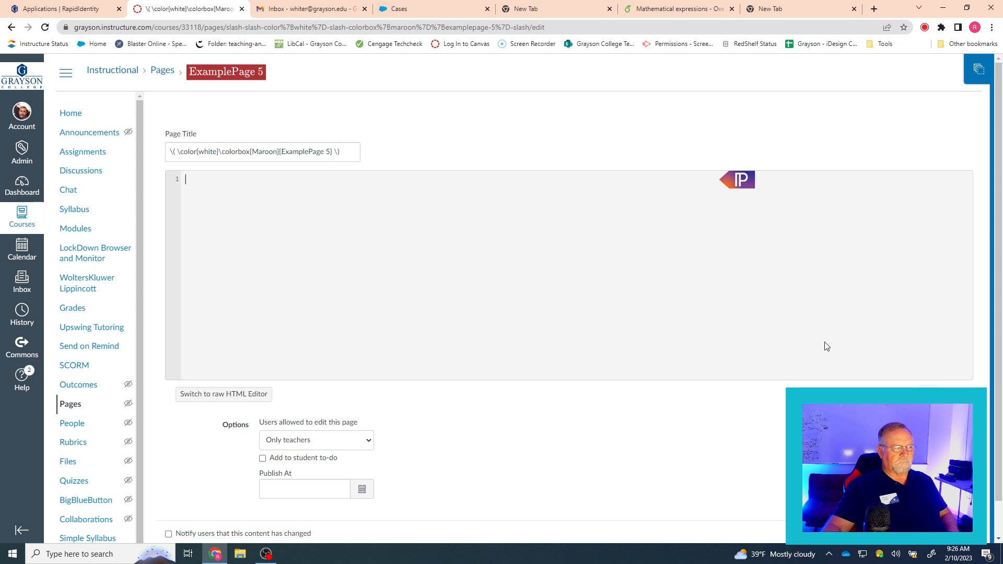
{"action": "right_click", "coordinate": [256, 193]}
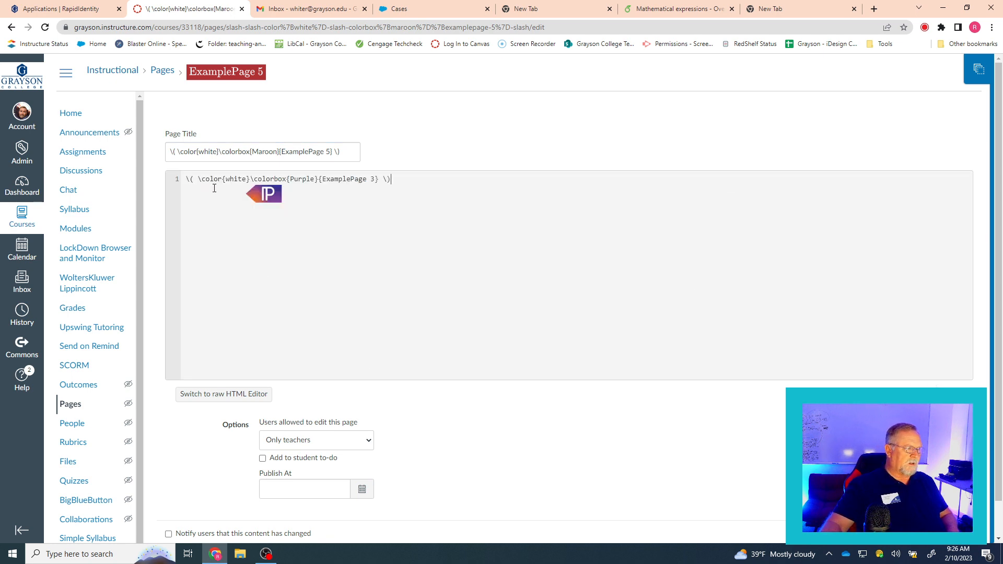
{"action": "left_click", "coordinate": [264, 195]}
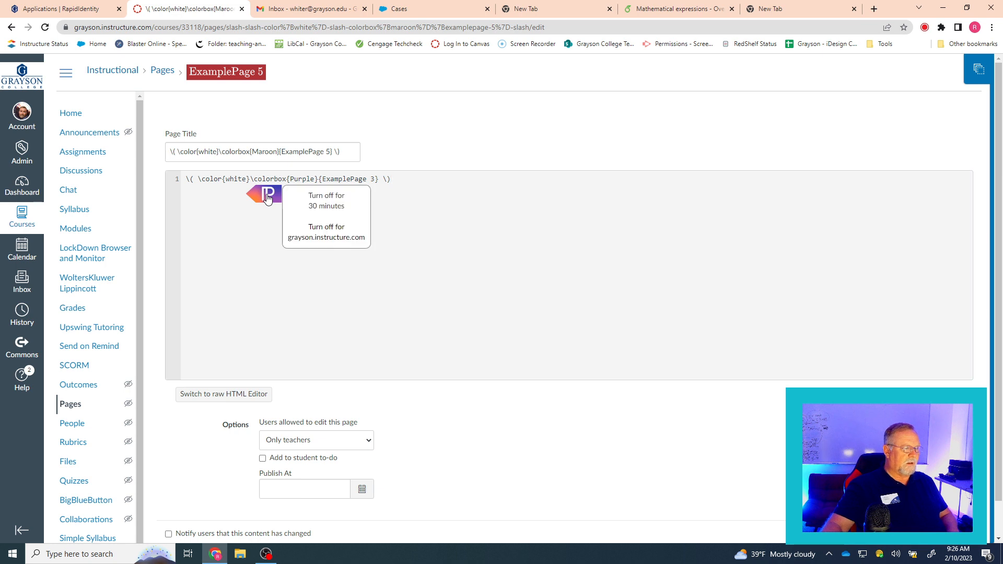
{"action": "mouse_move", "coordinate": [326, 200]}
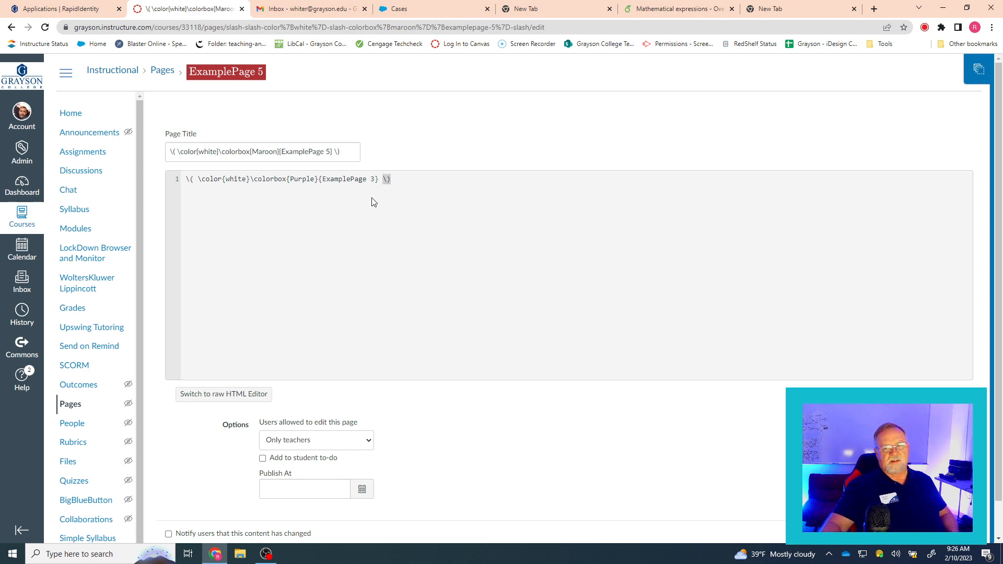
{"action": "mouse_move", "coordinate": [212, 199]}
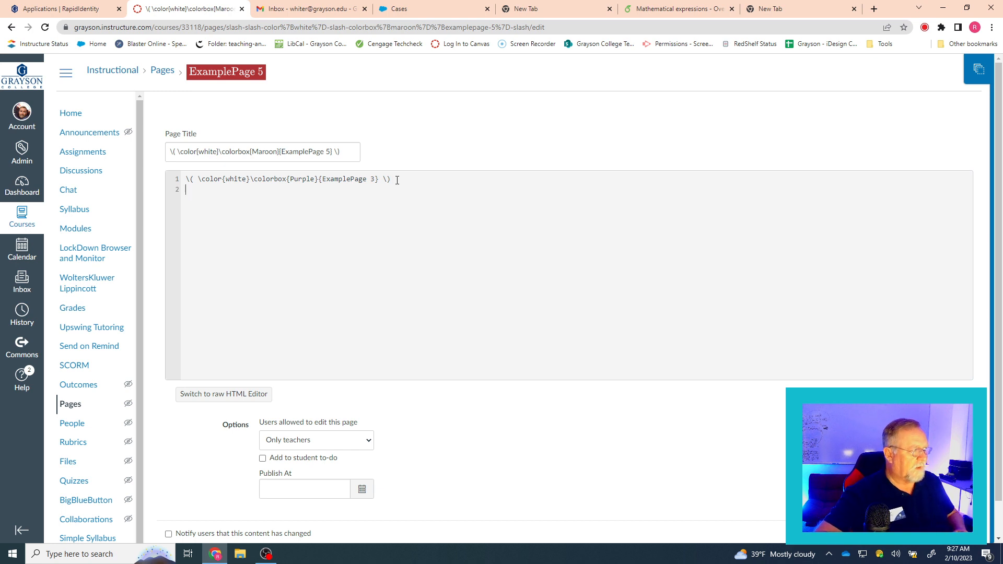
Add <h1>This is a title</h1> under the purple line, save, and reopen editing
{"action": "type", "text": "<"}
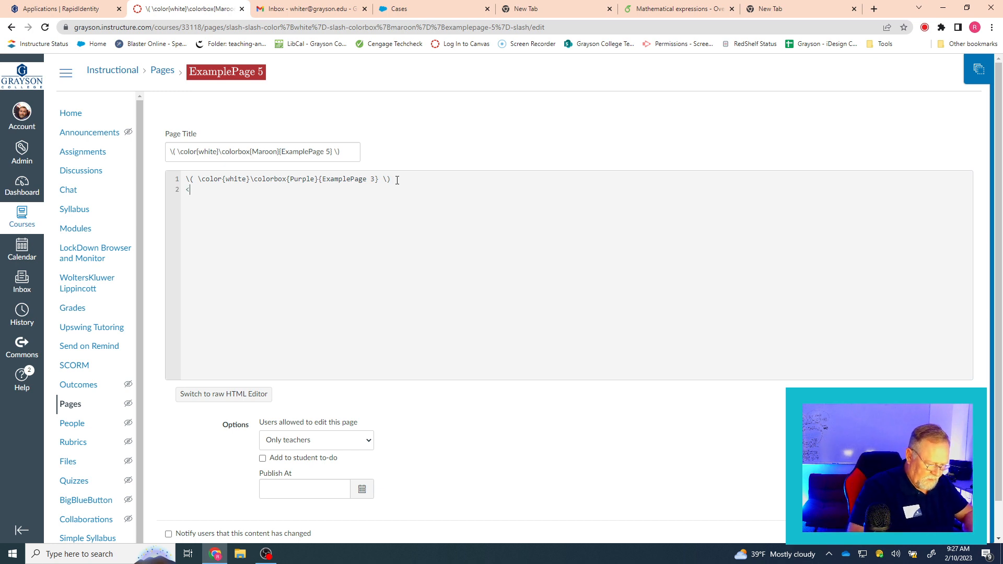
{"action": "type", "text": "<h1>"}
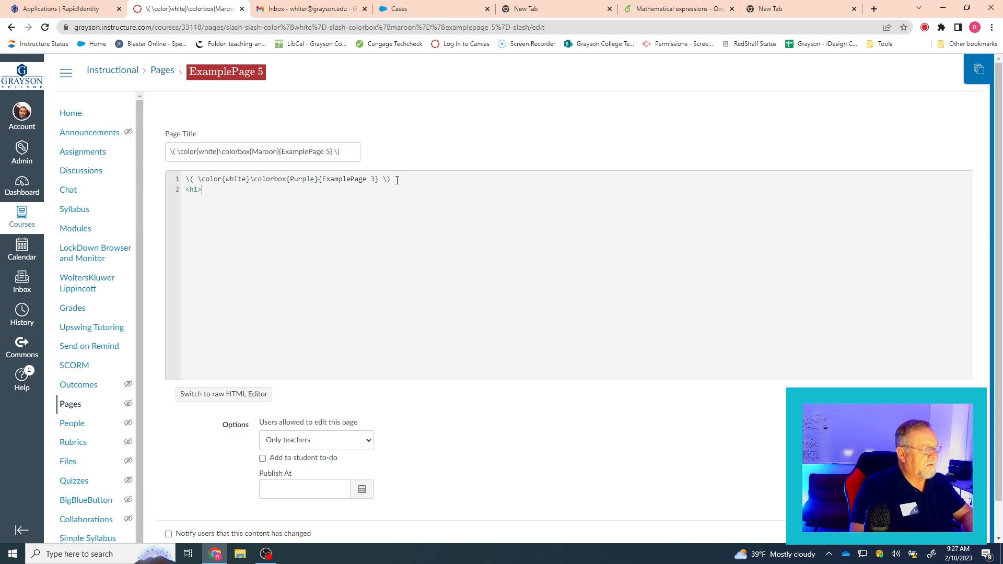
{"action": "type", "text": "This is a"}
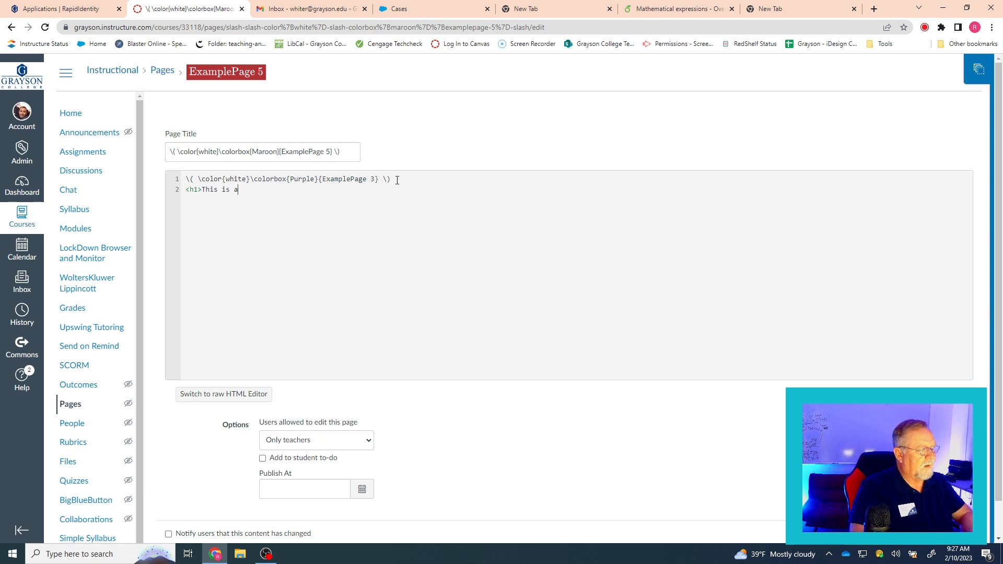
{"action": "type", "text": "title <"}
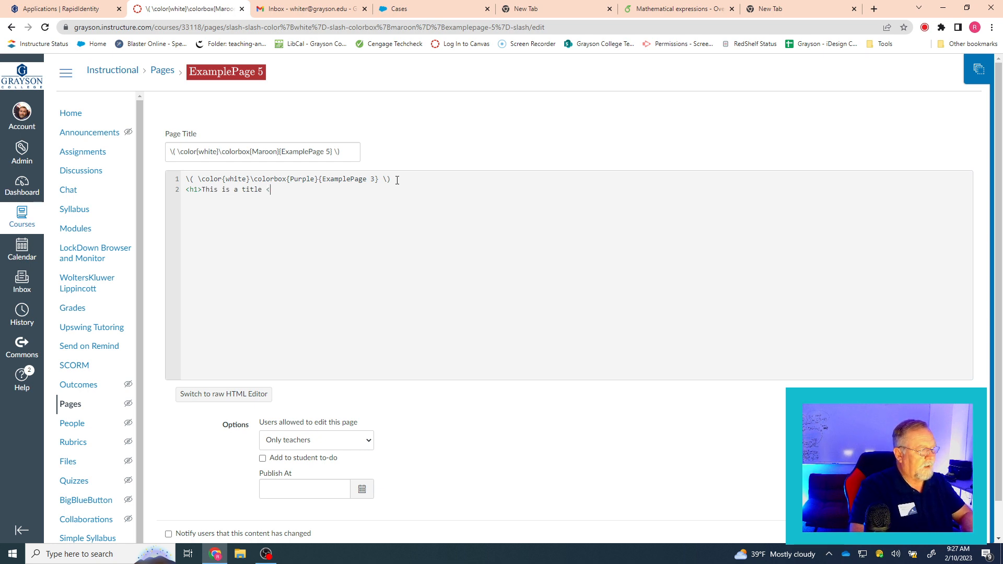
{"action": "type", "text": "/h1>"}
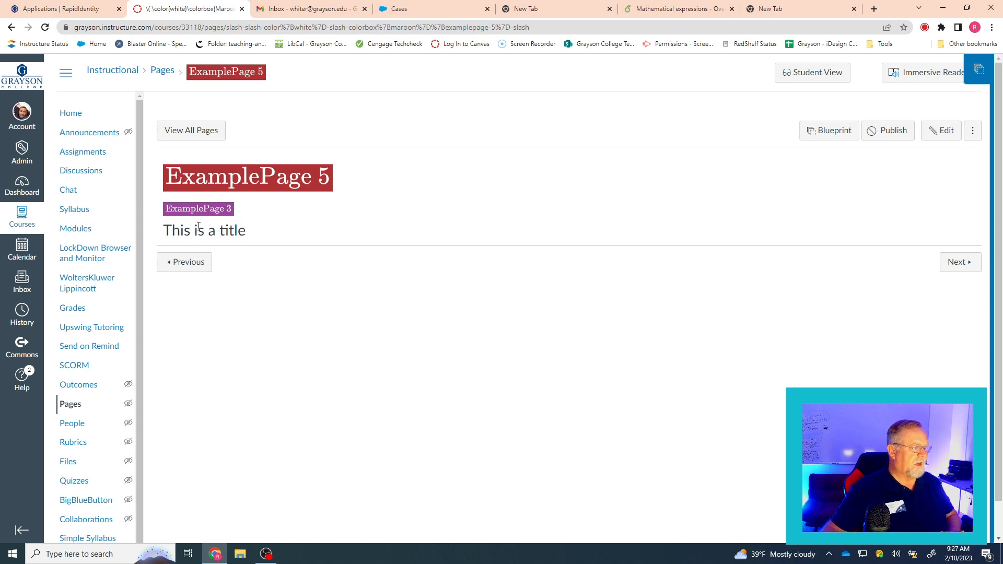
{"action": "mouse_move", "coordinate": [958, 262]}
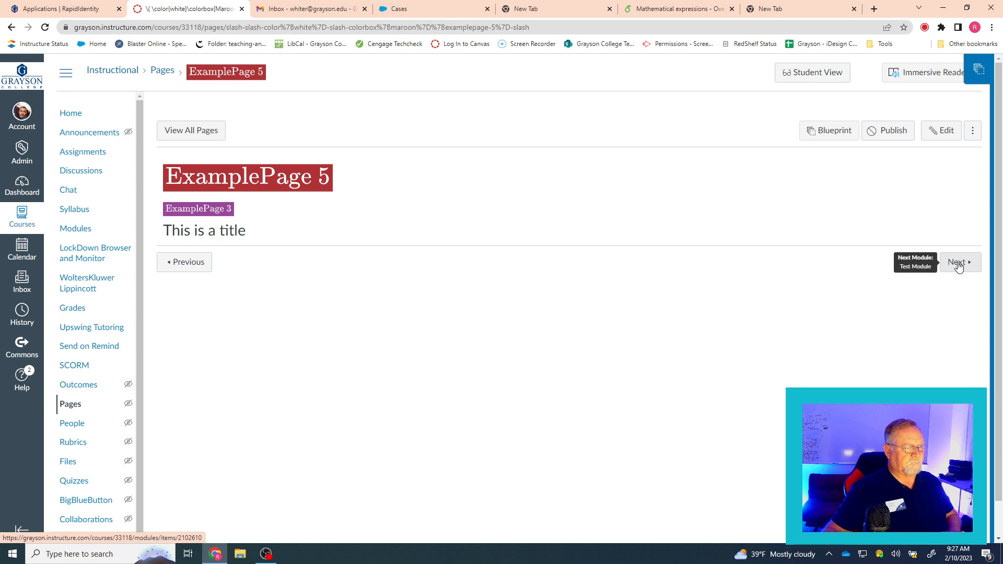
{"action": "left_click", "coordinate": [941, 130]}
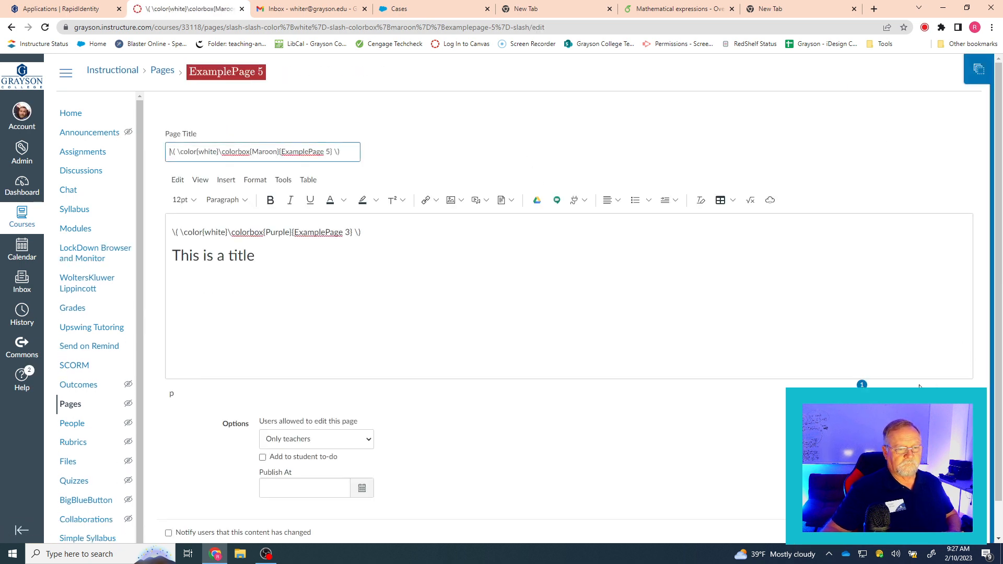
Switch the page body to the raw HTML editor and select the word white
{"action": "left_click", "coordinate": [770, 201]}
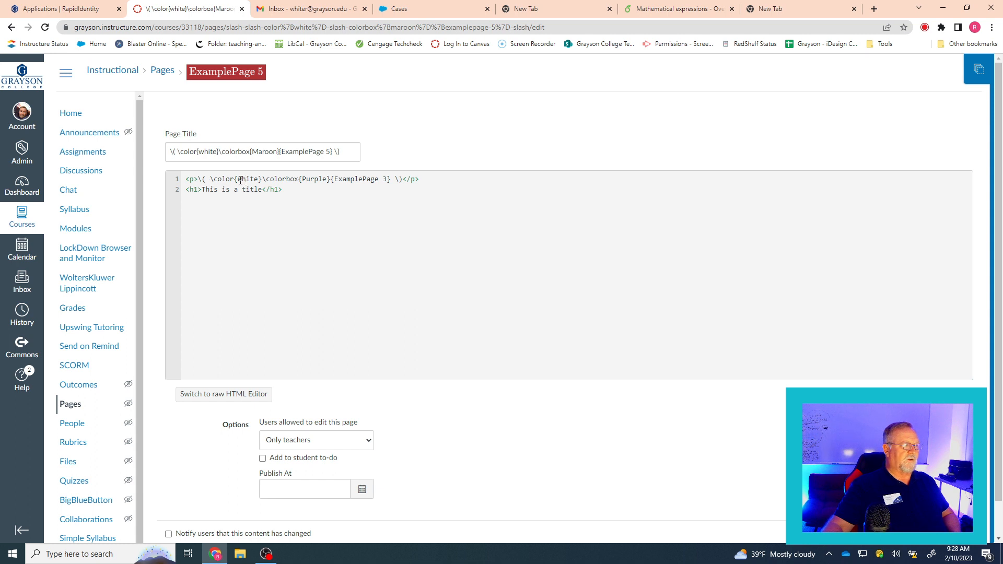
{"action": "double_click", "coordinate": [220, 178]}
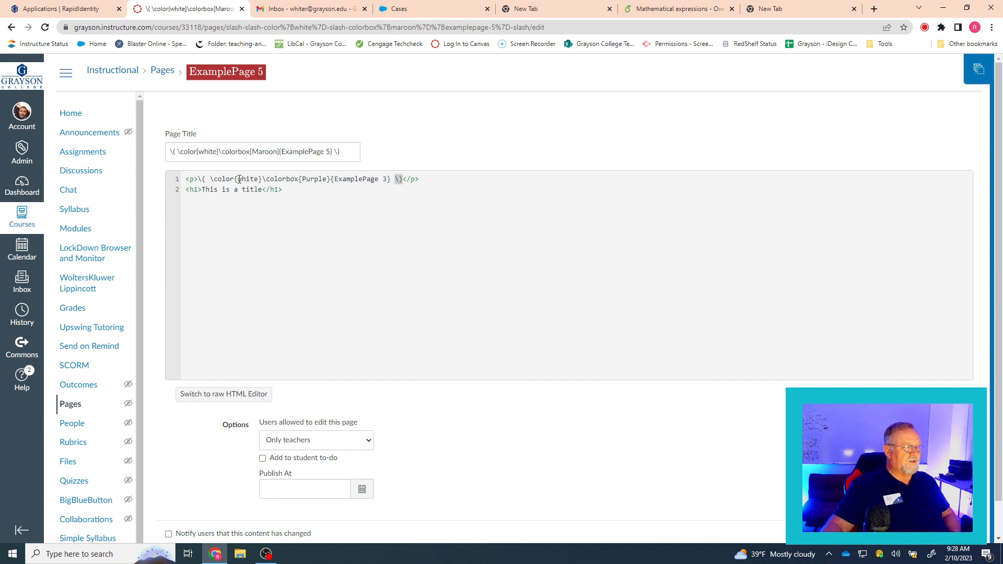
Change the colorbox line's text colour to Yellow and box colour to Grey
{"action": "double_click", "coordinate": [249, 179]}
{"action": "type", "text": "y"}
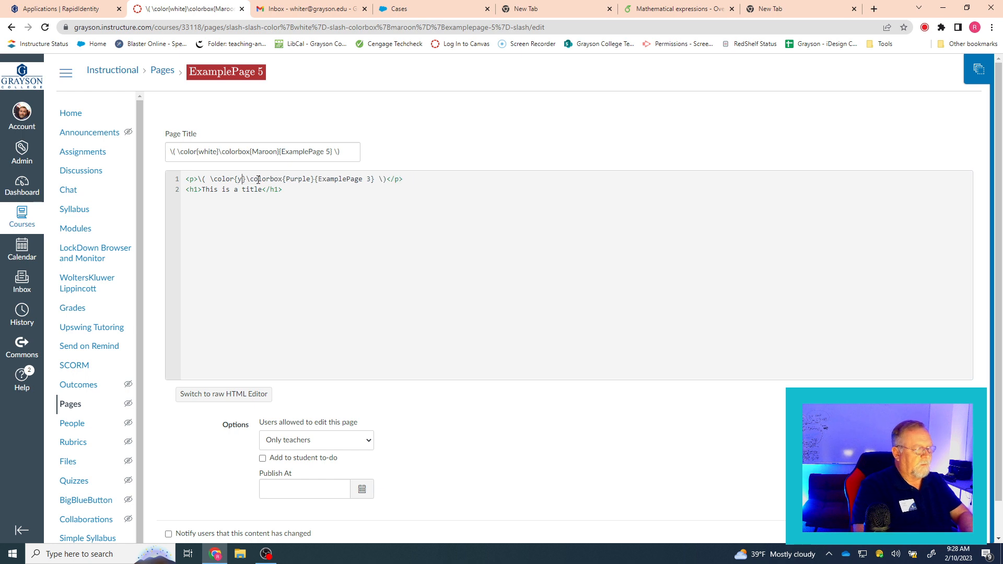
{"action": "type", "text": "ellow"}
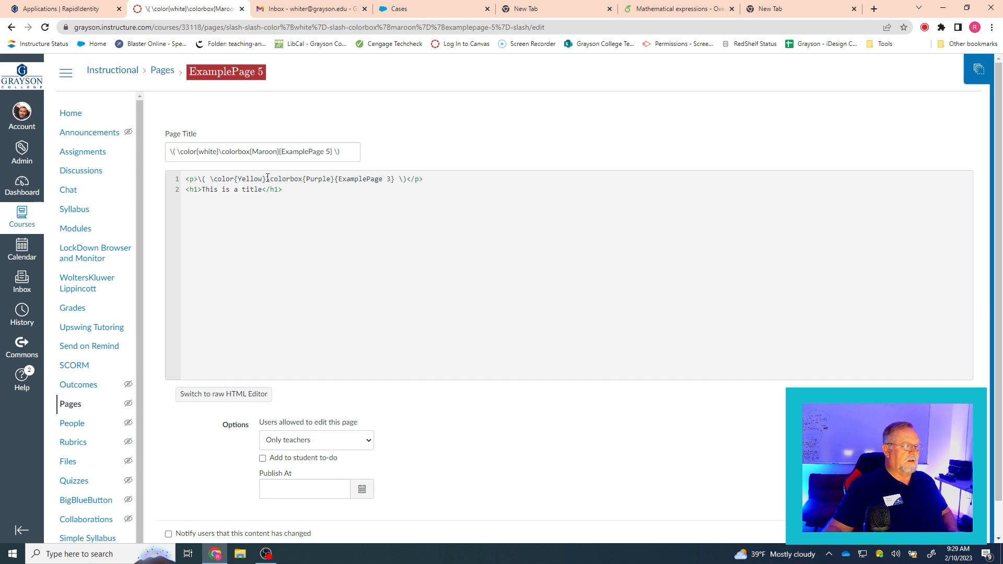
{"action": "mouse_move", "coordinate": [286, 179]}
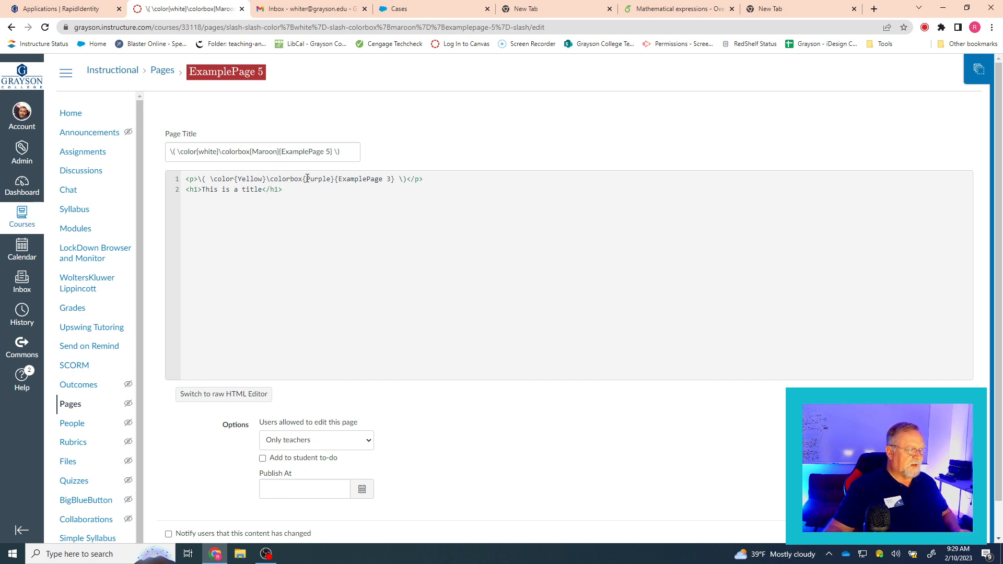
{"action": "double_click", "coordinate": [318, 179]}
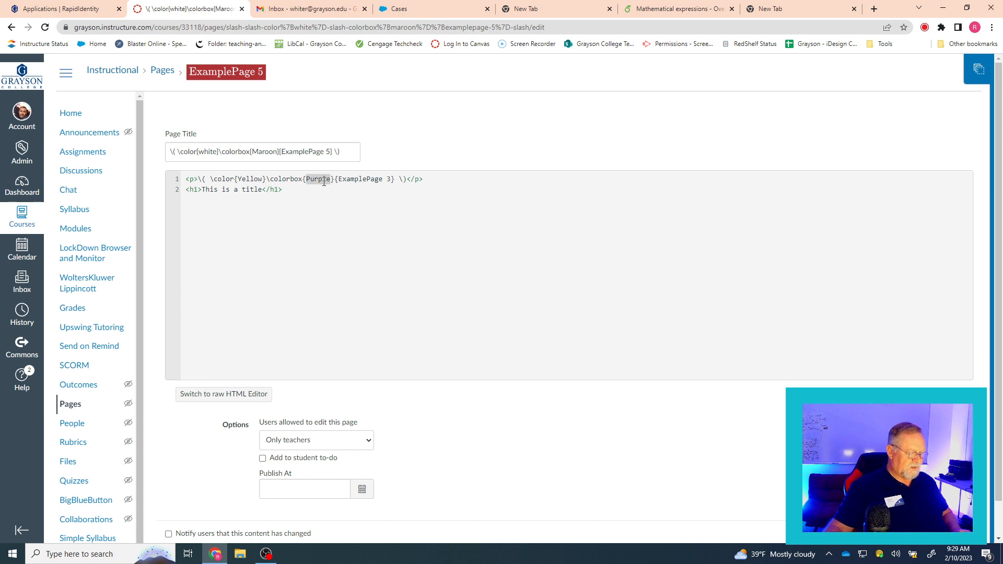
{"action": "type", "text": "Gr"}
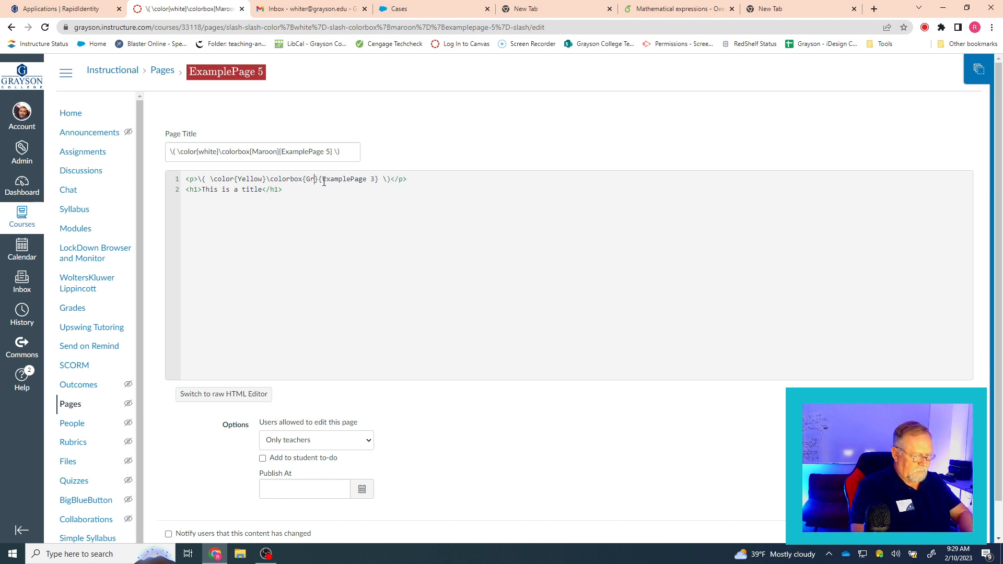
{"action": "type", "text": "ey"}
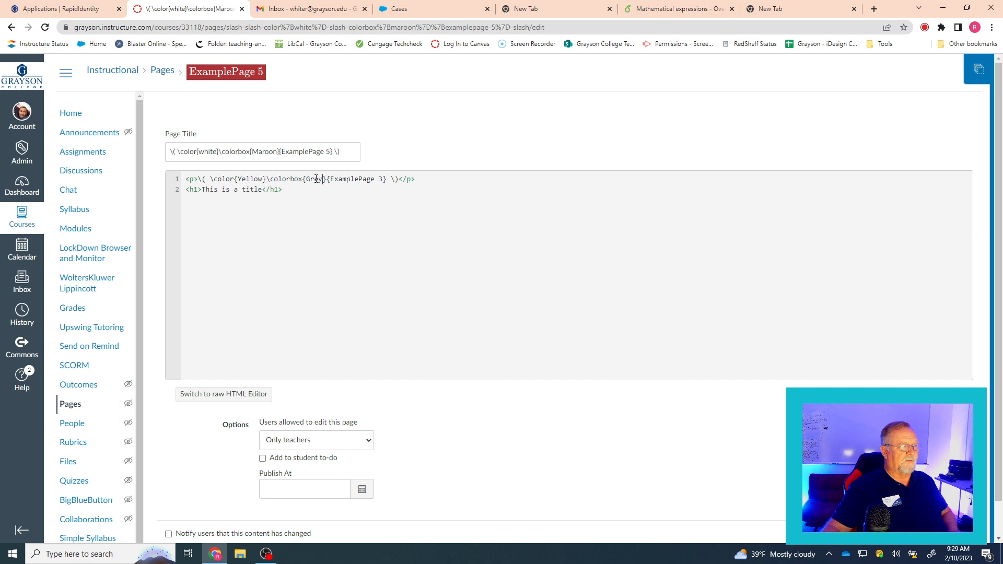
{"action": "type", "text": "Grey"}
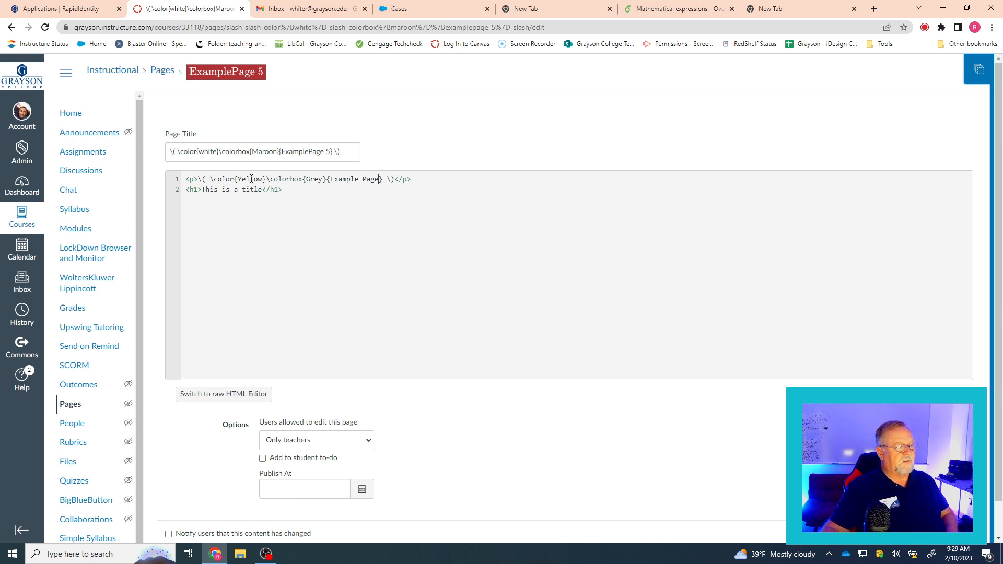
{"action": "mouse_move", "coordinate": [344, 178]}
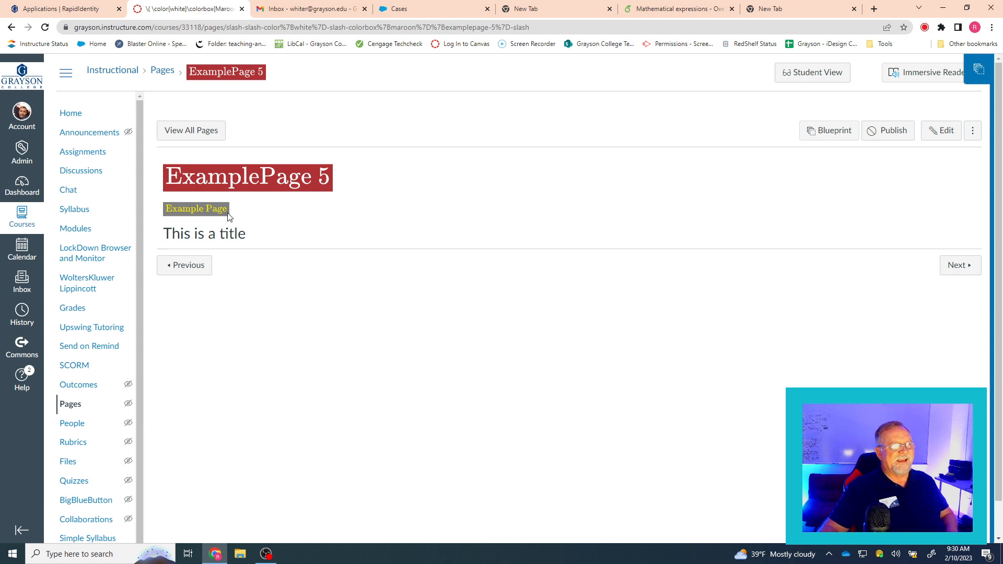
{"action": "mouse_move", "coordinate": [215, 214]}
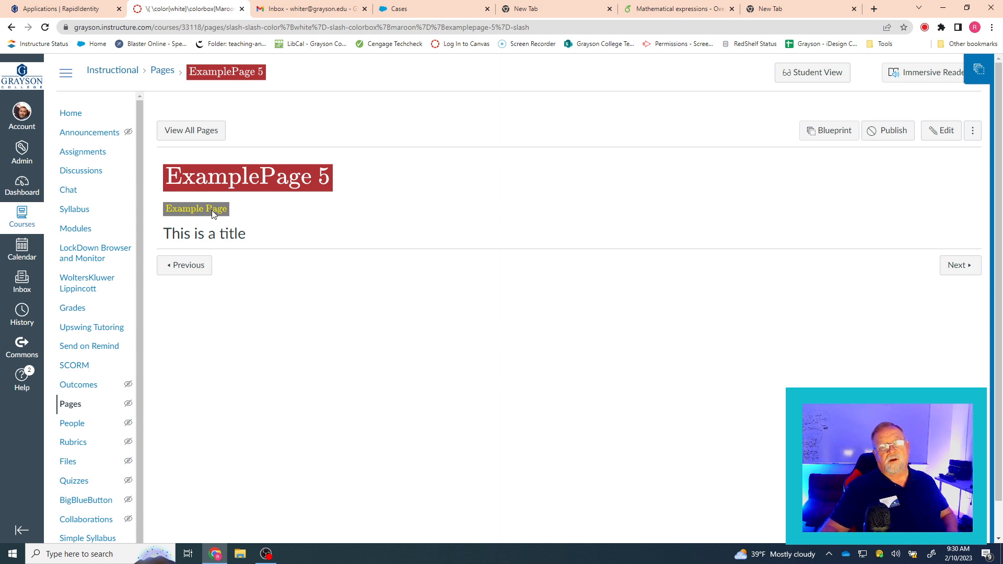
{"action": "mouse_move", "coordinate": [184, 186]}
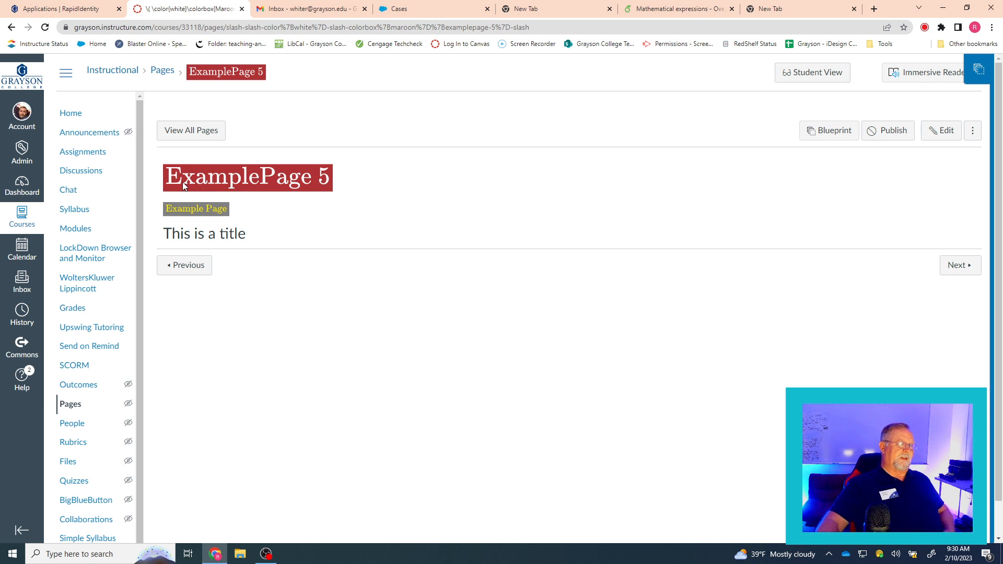
{"action": "right_click", "coordinate": [294, 179]}
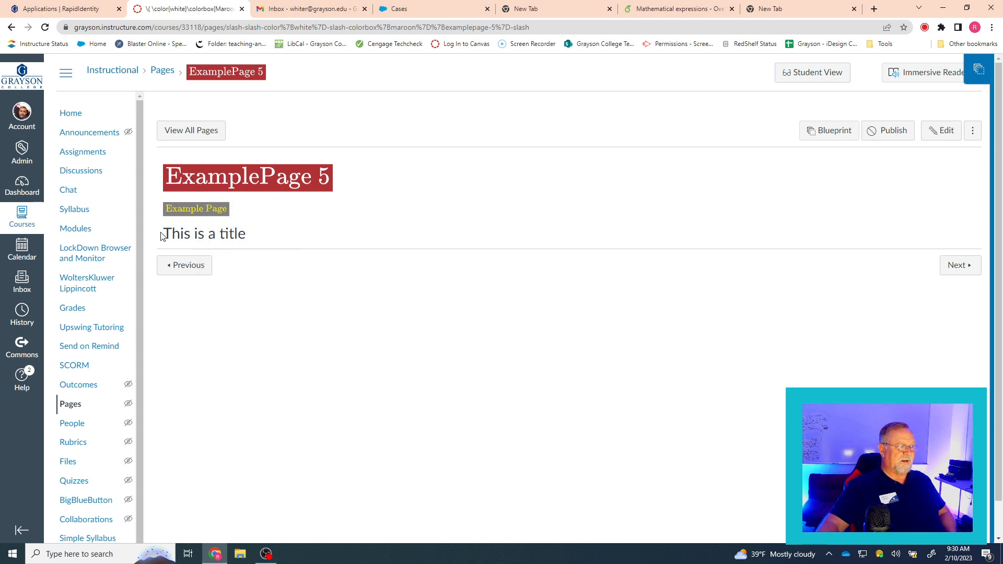
{"action": "right_click", "coordinate": [204, 233]}
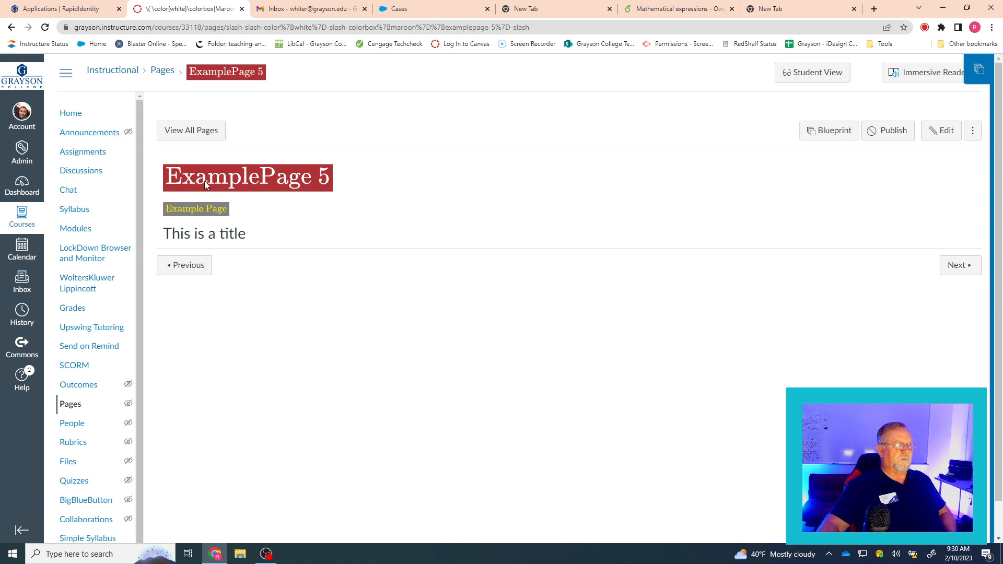
{"action": "mouse_move", "coordinate": [306, 221]}
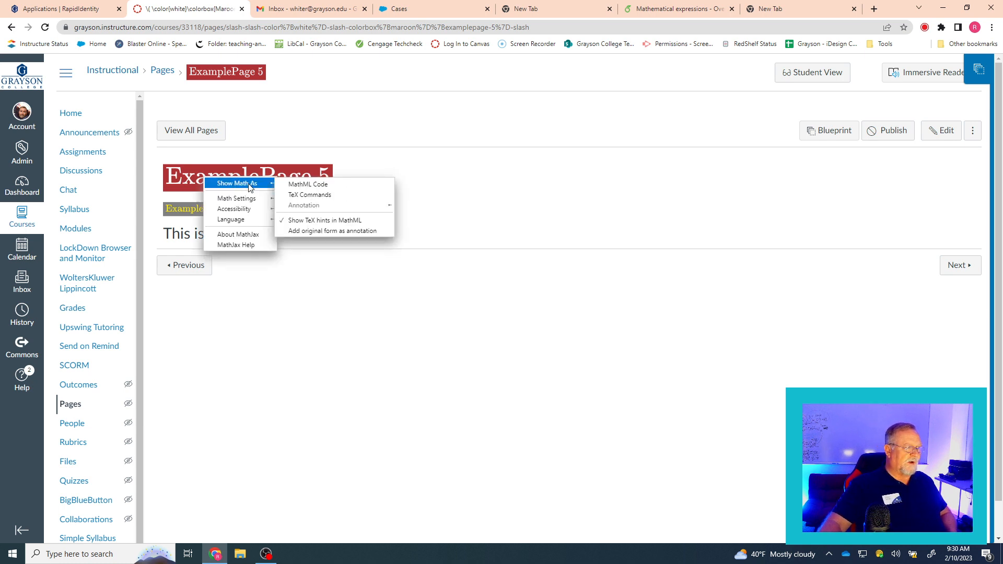
{"action": "mouse_move", "coordinate": [239, 234]}
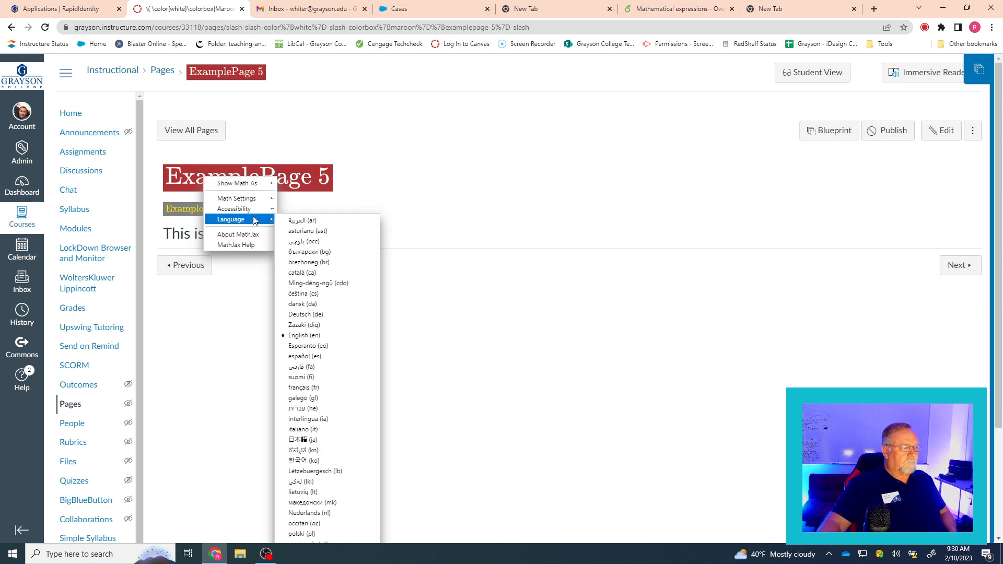
{"action": "mouse_move", "coordinate": [420, 228]}
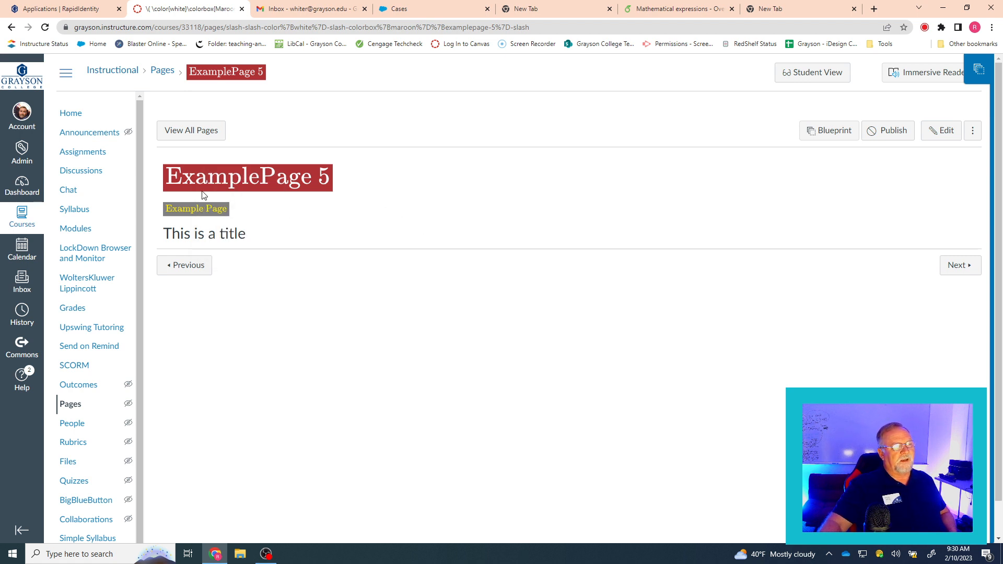
{"action": "mouse_move", "coordinate": [243, 215]}
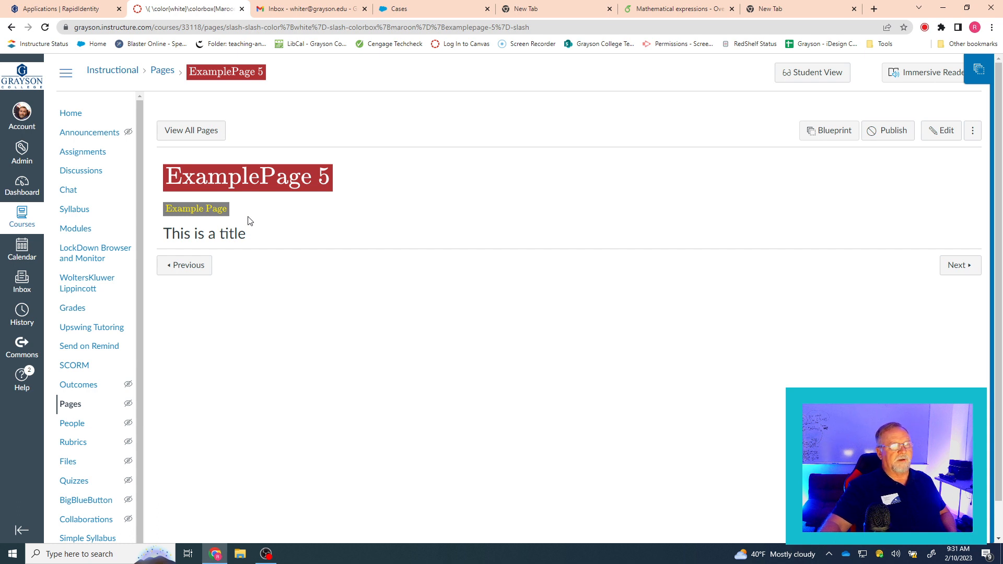
{"action": "mouse_move", "coordinate": [261, 220]}
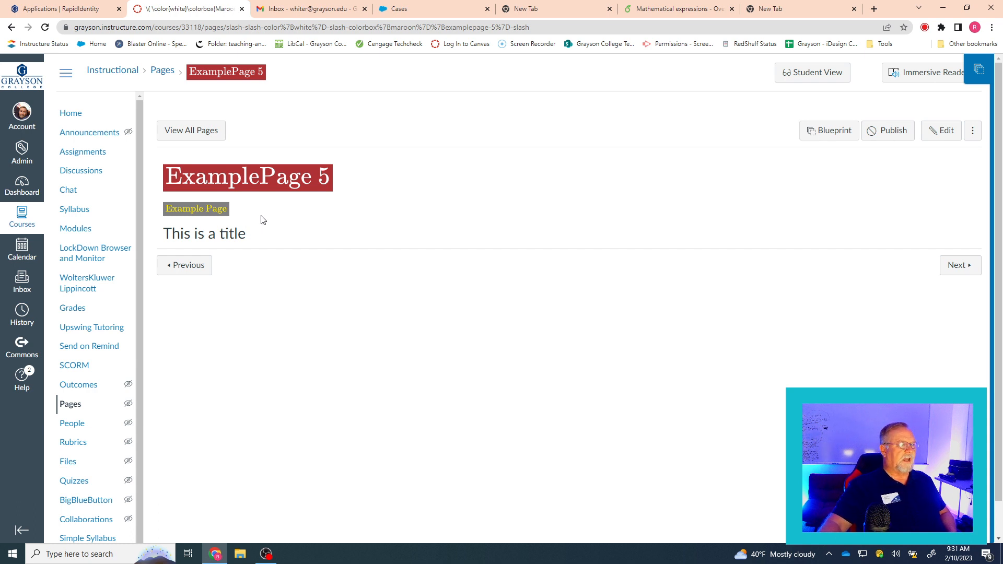
{"action": "mouse_move", "coordinate": [244, 185]}
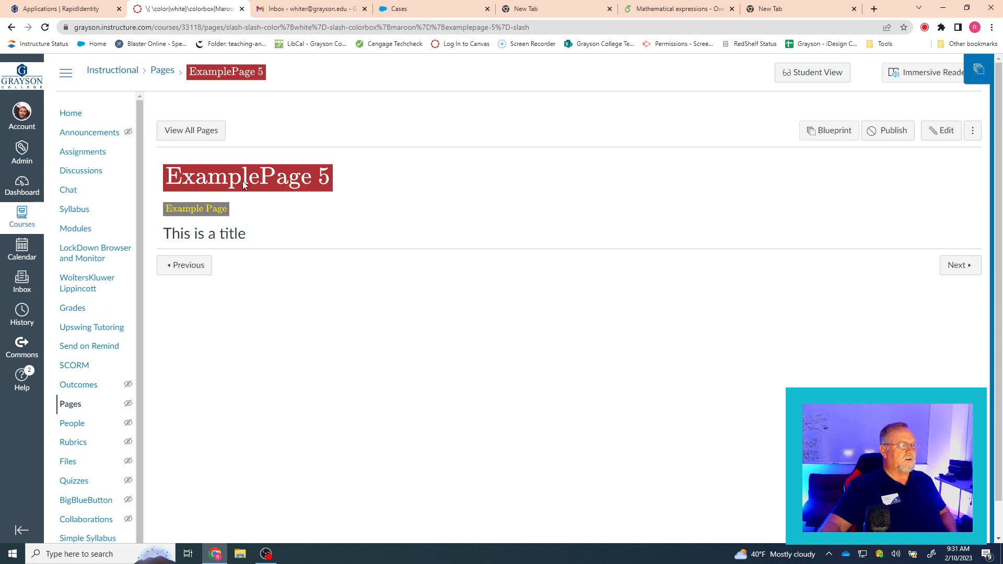
{"action": "mouse_move", "coordinate": [231, 214]}
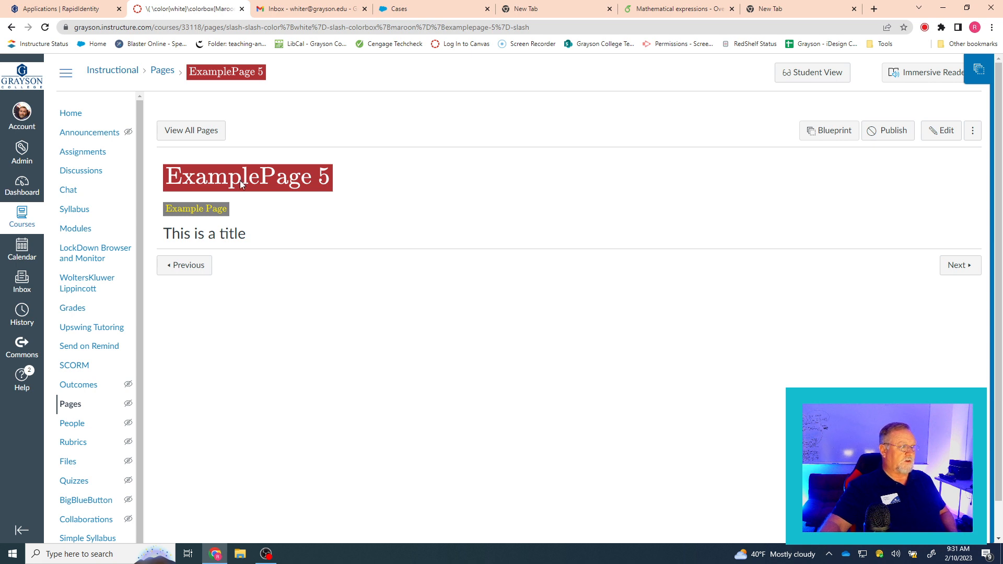
{"action": "mouse_move", "coordinate": [192, 184]}
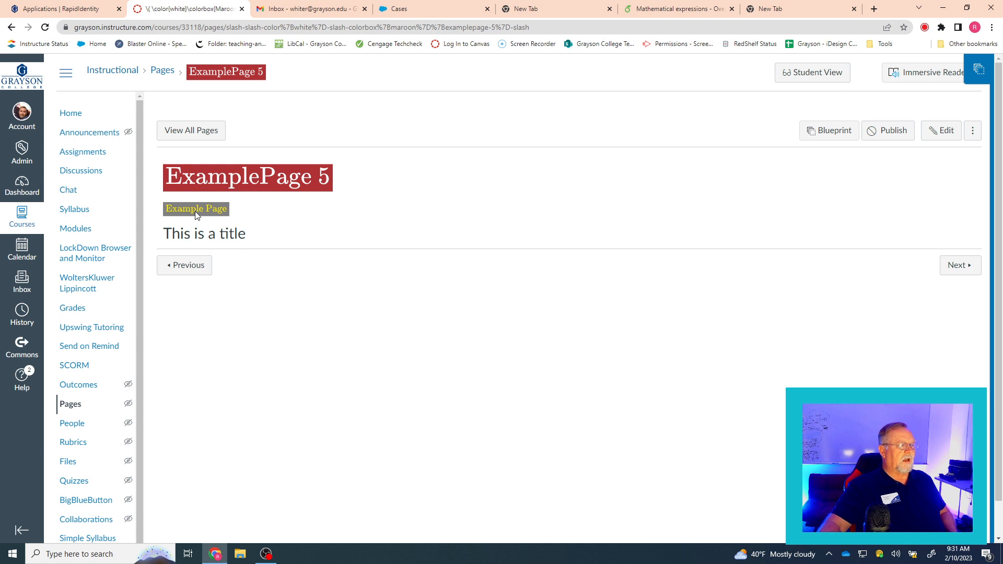
{"action": "mouse_move", "coordinate": [235, 227]}
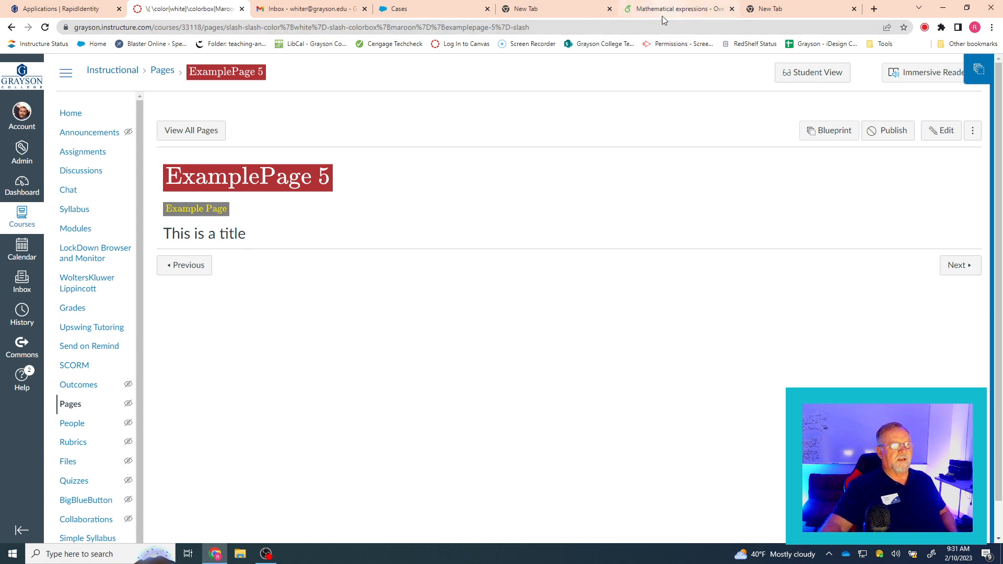
{"action": "mouse_move", "coordinate": [675, 9]}
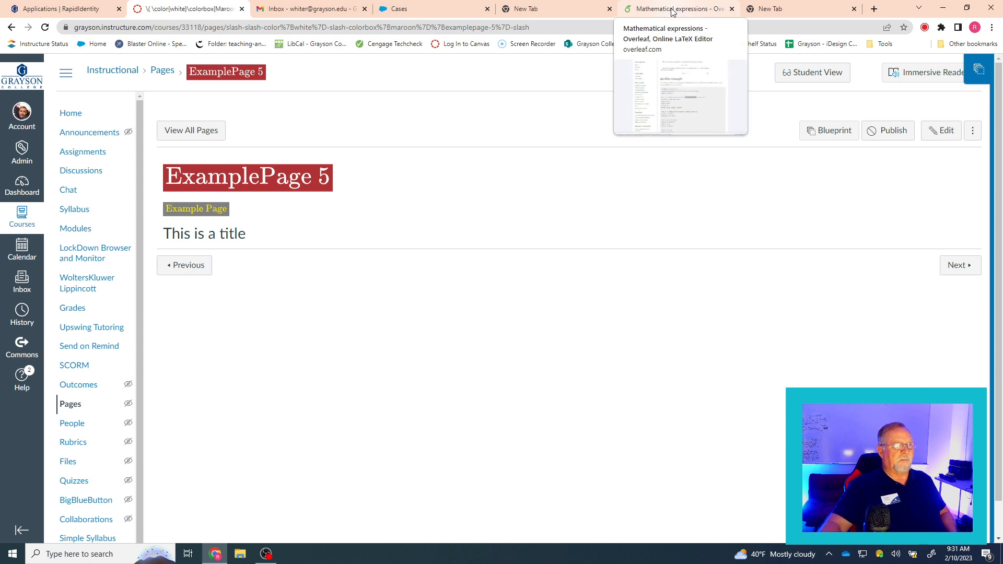
Copy \(\sqrt{x^2+1}\) from Overleaf's Mathematical expressions guide
{"action": "left_click", "coordinate": [672, 8]}
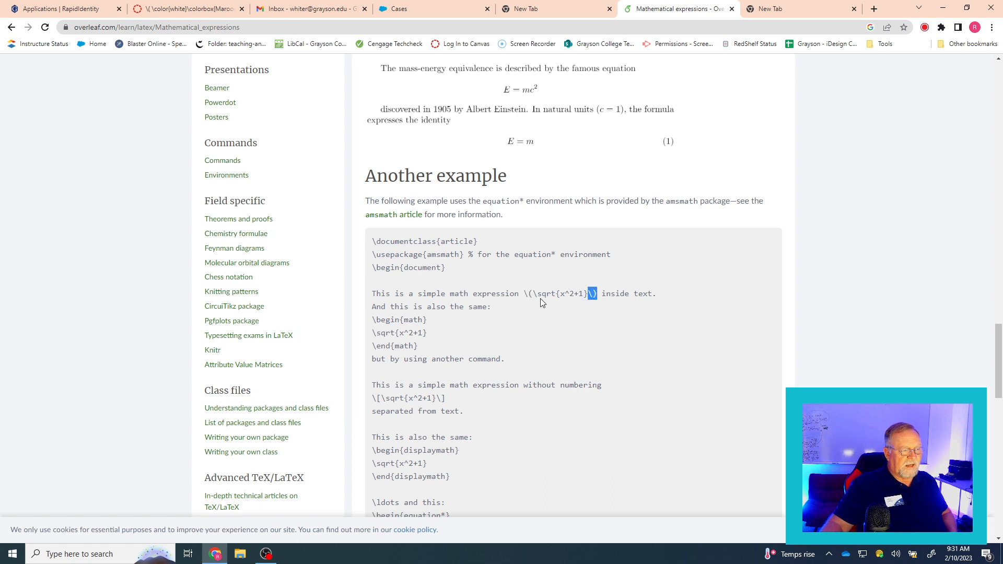
{"action": "mouse_move", "coordinate": [551, 299]}
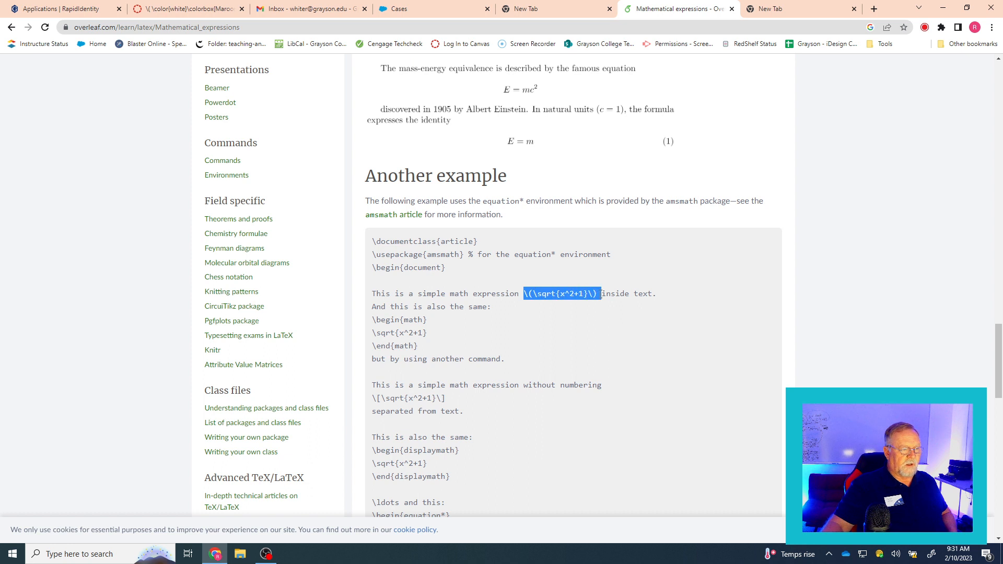
{"action": "right_click", "coordinate": [560, 294]}
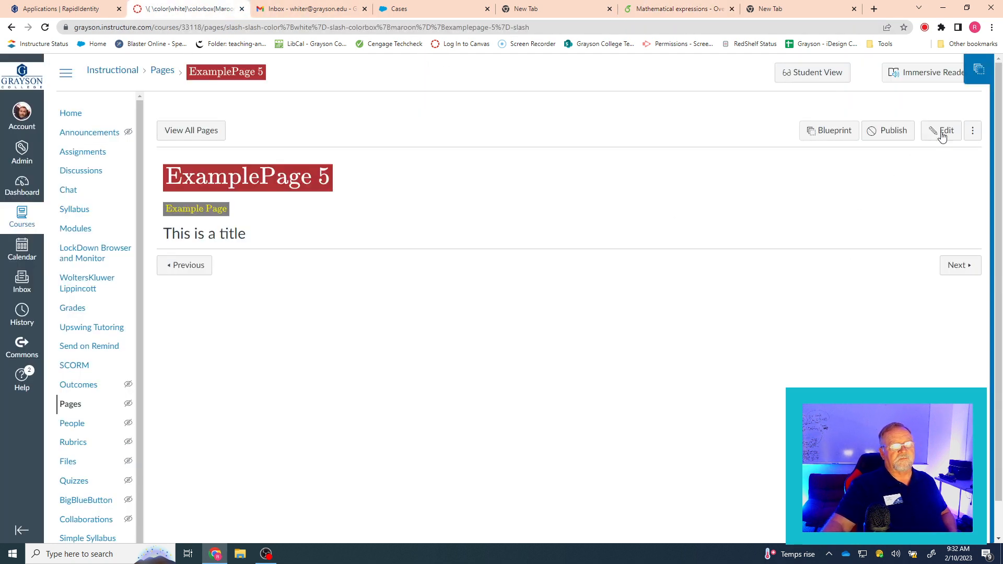
Edit the page and paste the square-root expression on a new line below the heading
{"action": "left_click", "coordinate": [944, 129]}
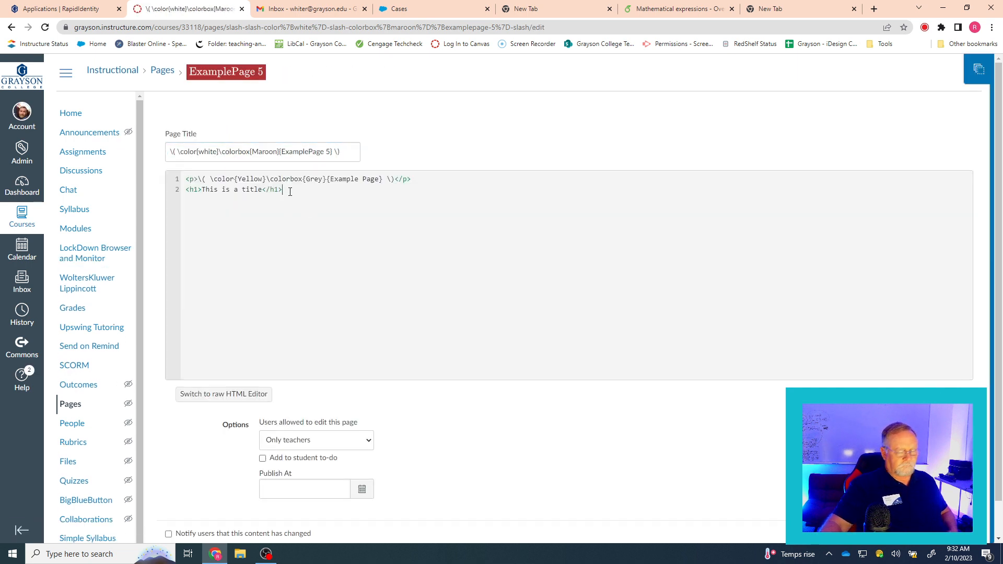
{"action": "key", "text": "Return"}
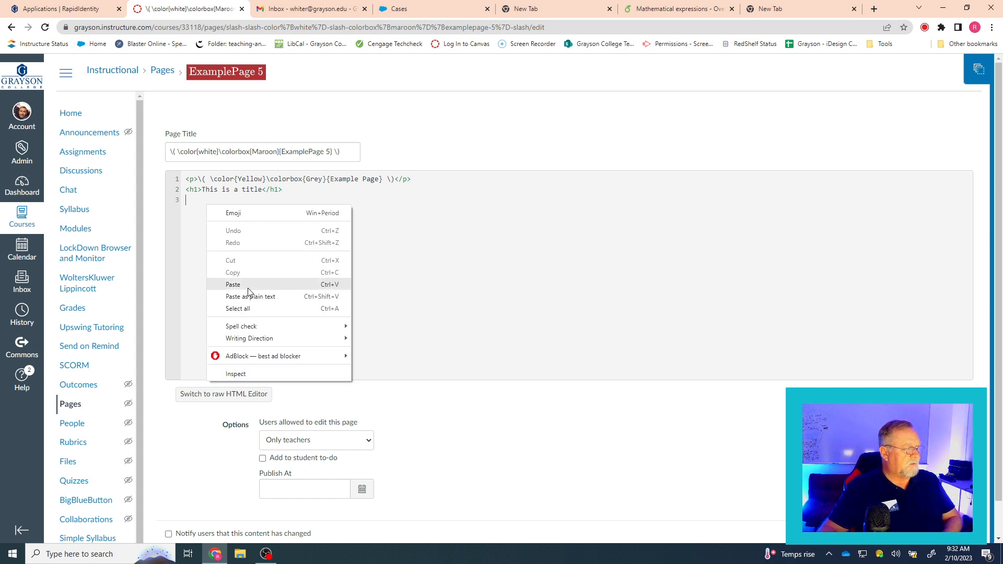
{"action": "left_click", "coordinate": [233, 284]}
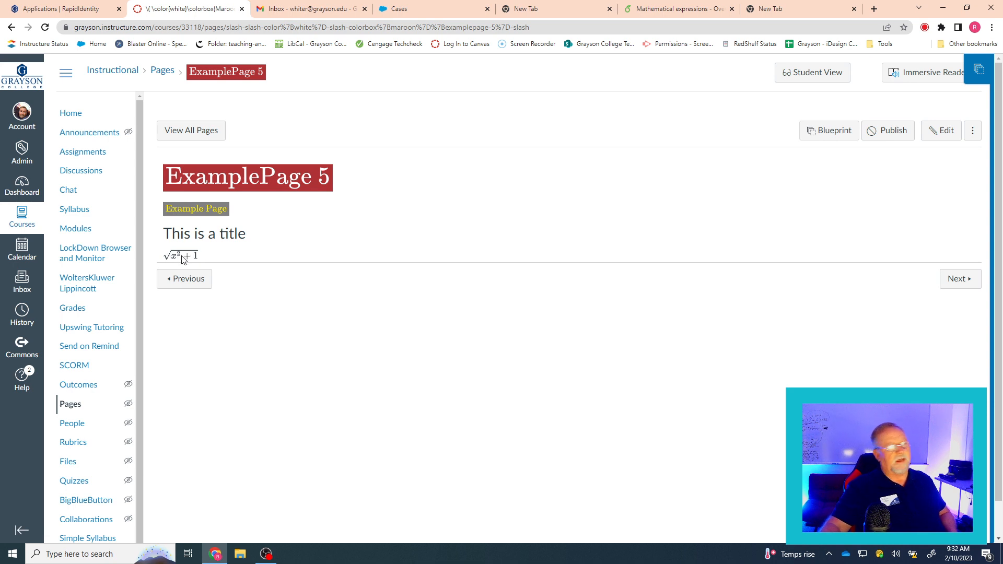
{"action": "mouse_move", "coordinate": [178, 261]}
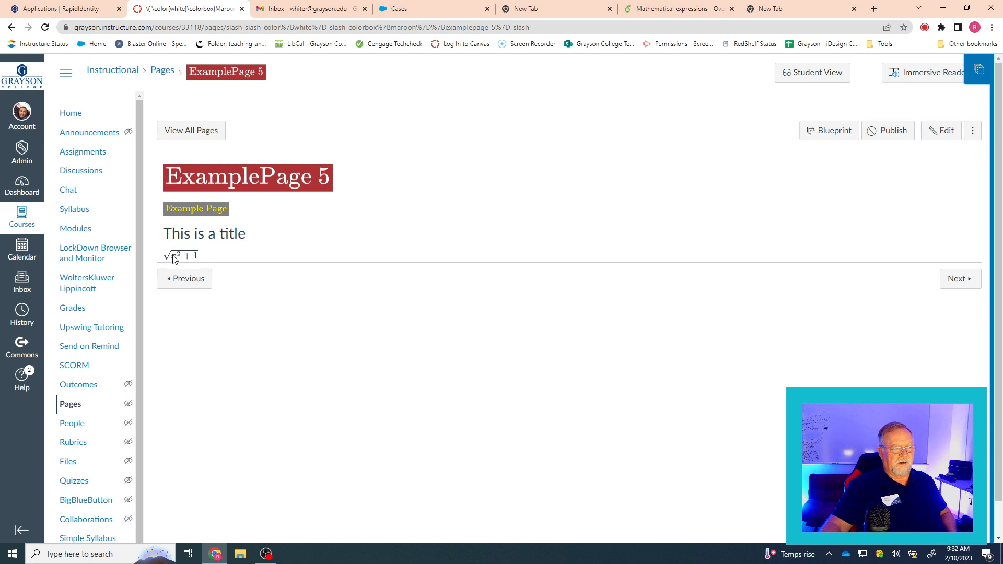
{"action": "mouse_move", "coordinate": [186, 260]}
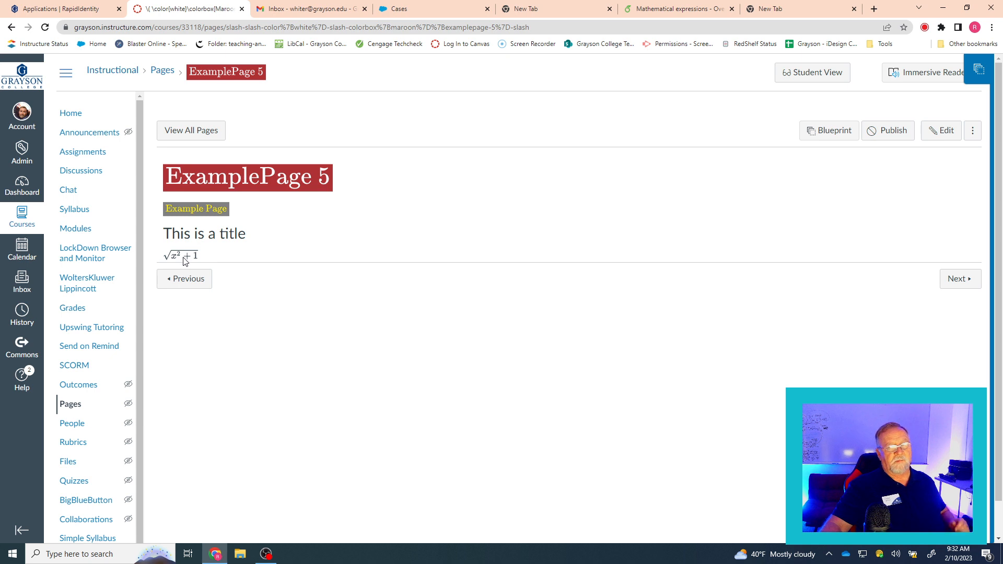
{"action": "mouse_move", "coordinate": [190, 263]}
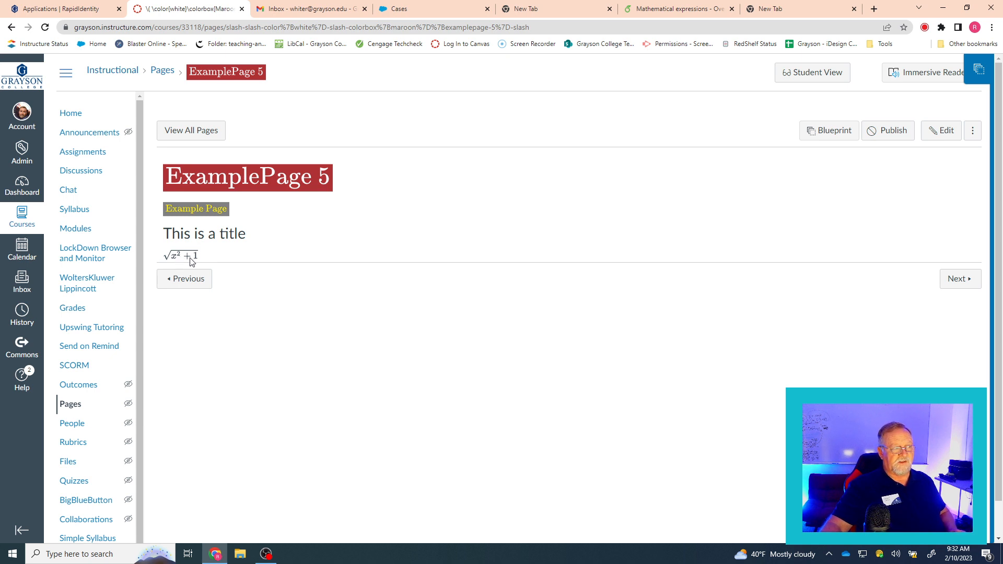
{"action": "mouse_move", "coordinate": [204, 264]}
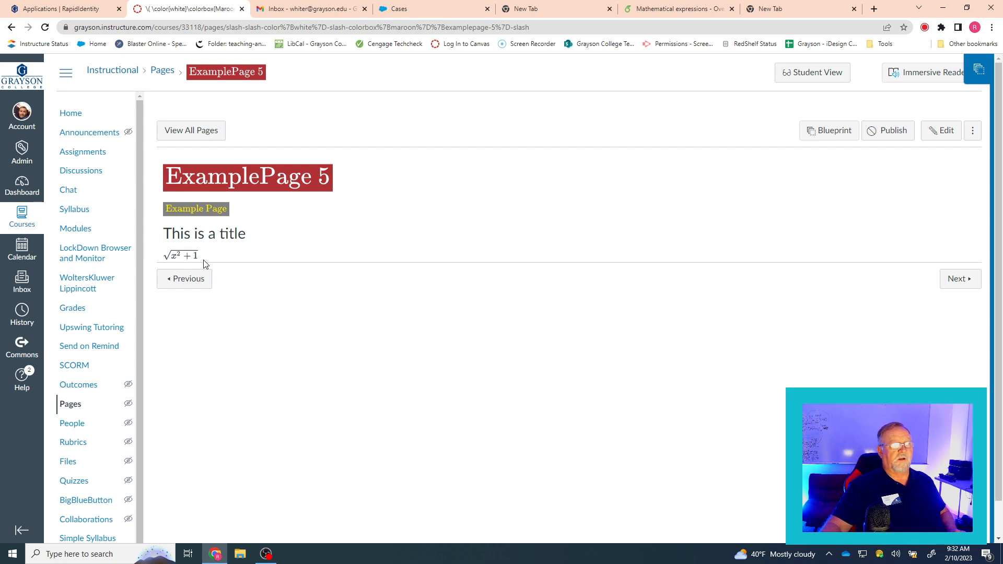
Return to the Overleaf Mathematical expressions guide after confirming the square root renders
{"action": "left_click", "coordinate": [672, 8]}
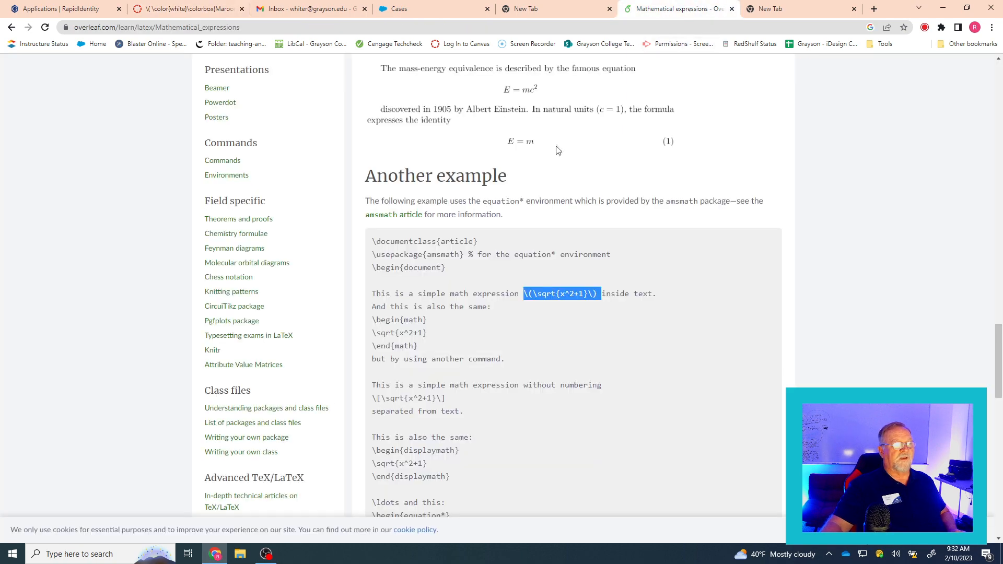
{"action": "scroll", "scroll_direction": "up", "scroll_amount": 3}
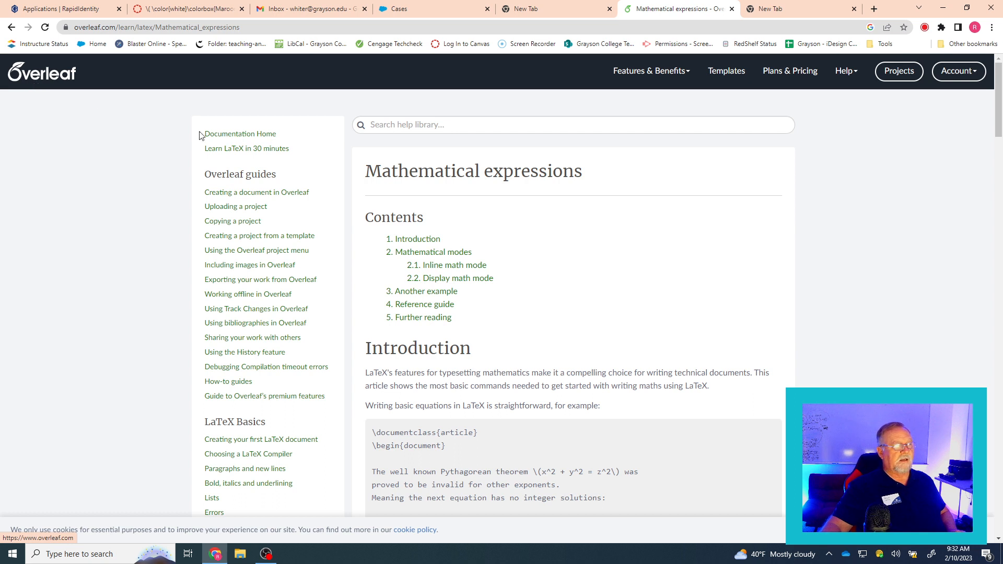
{"action": "mouse_move", "coordinate": [742, 183]}
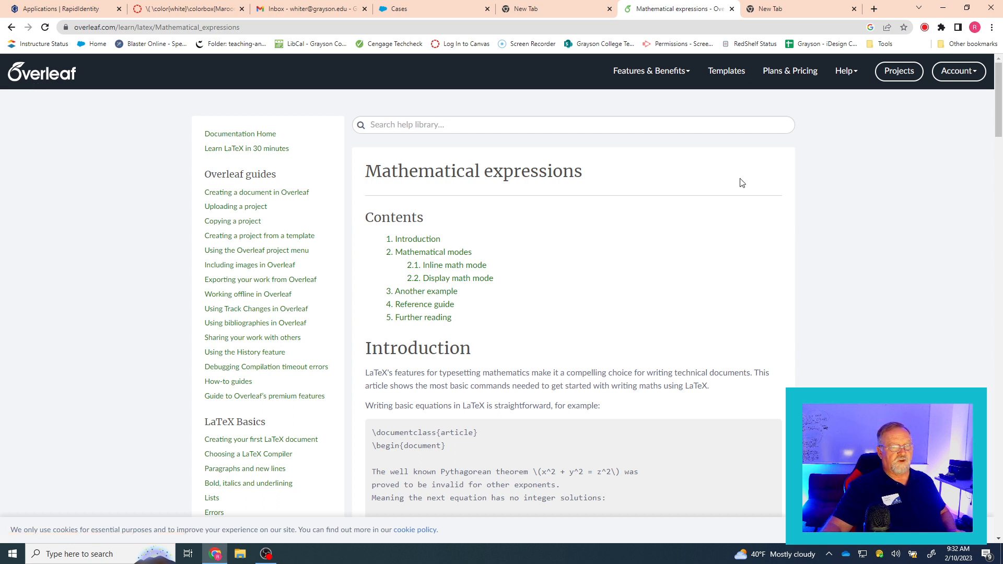
{"action": "mouse_move", "coordinate": [760, 232]}
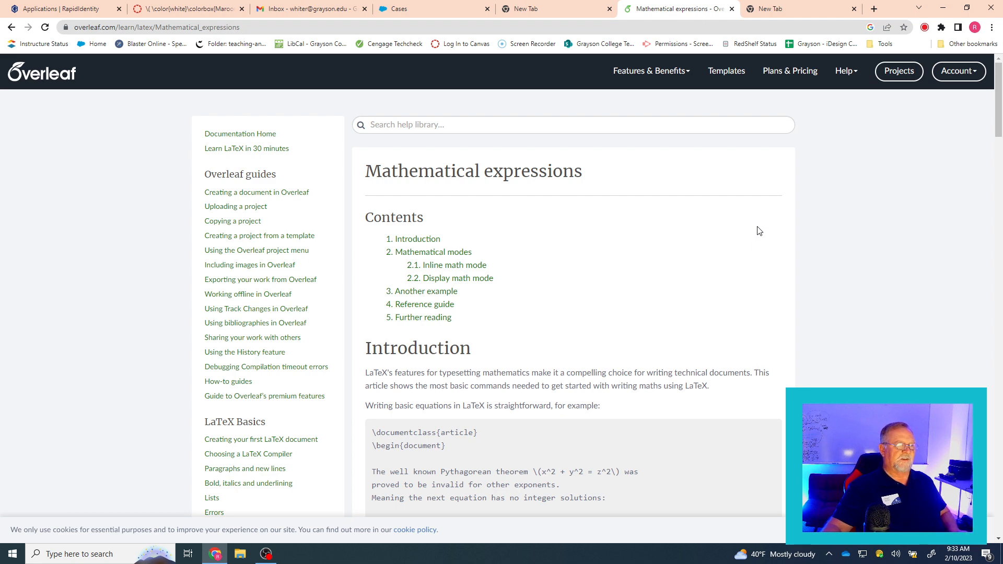
{"action": "scroll", "scroll_direction": "down", "scroll_amount": 3}
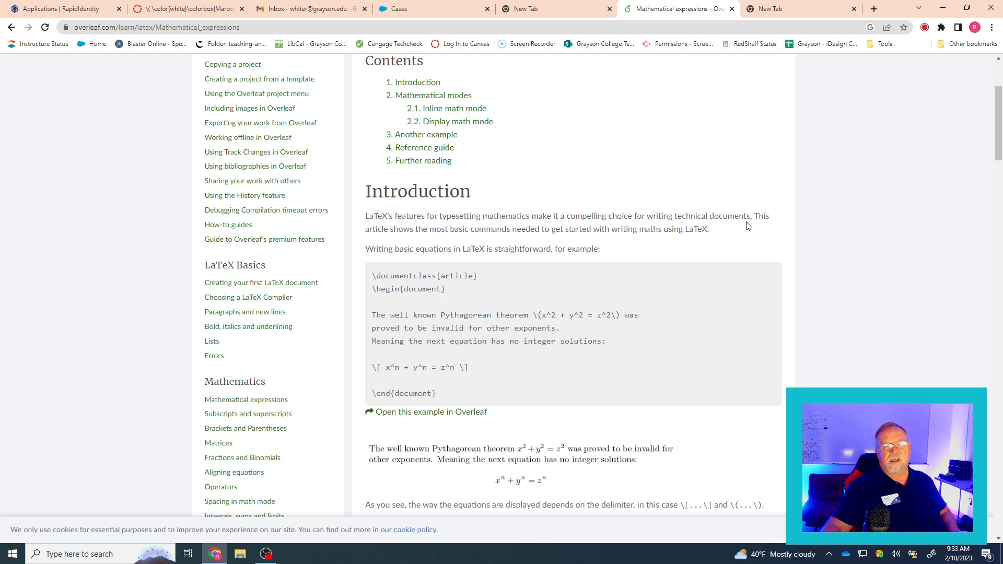
{"action": "mouse_move", "coordinate": [741, 228]}
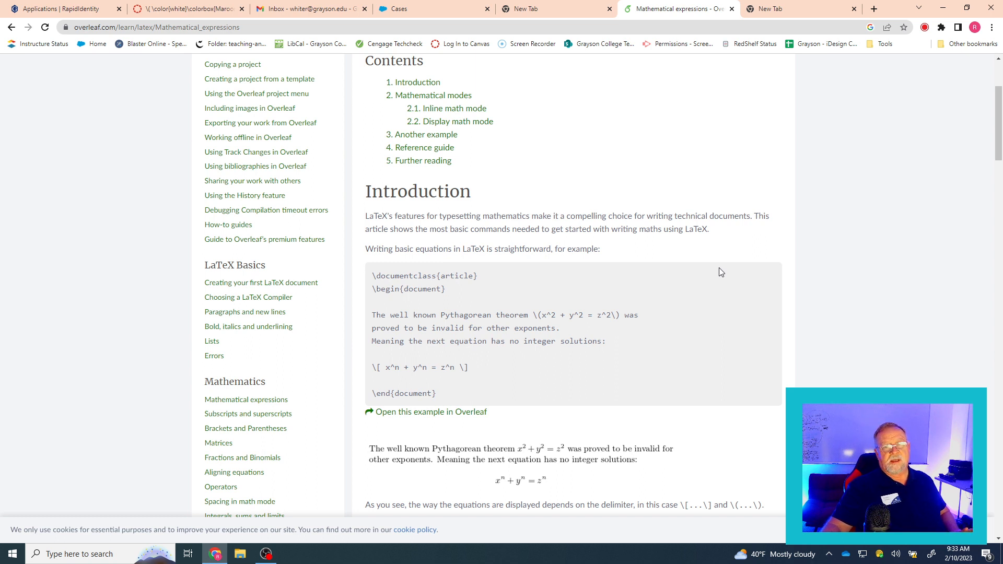
{"action": "scroll", "scroll_direction": "up", "scroll_amount": 3}
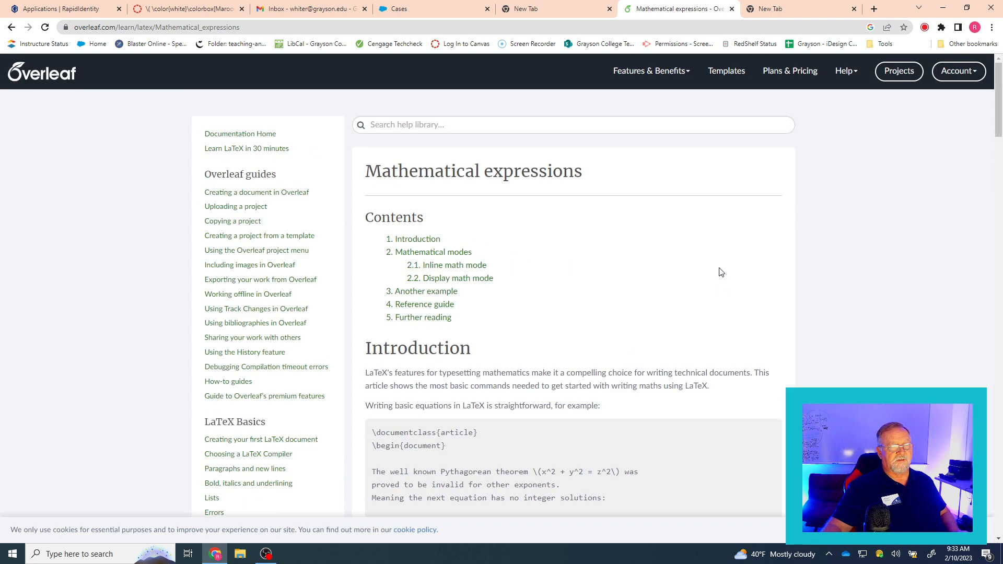